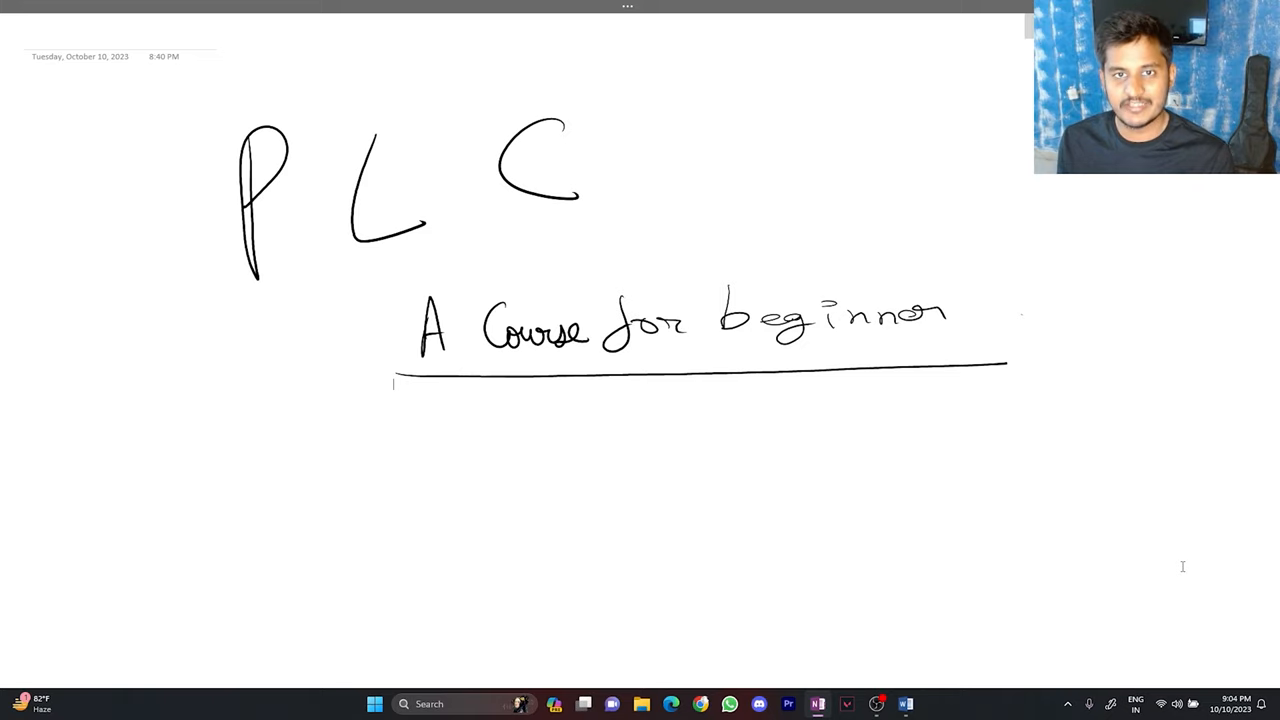
Handwrite 'Ind. automation device' below the PLC title with the pen
{"action": "scroll", "scroll_direction": "down", "scroll_amount": 3}
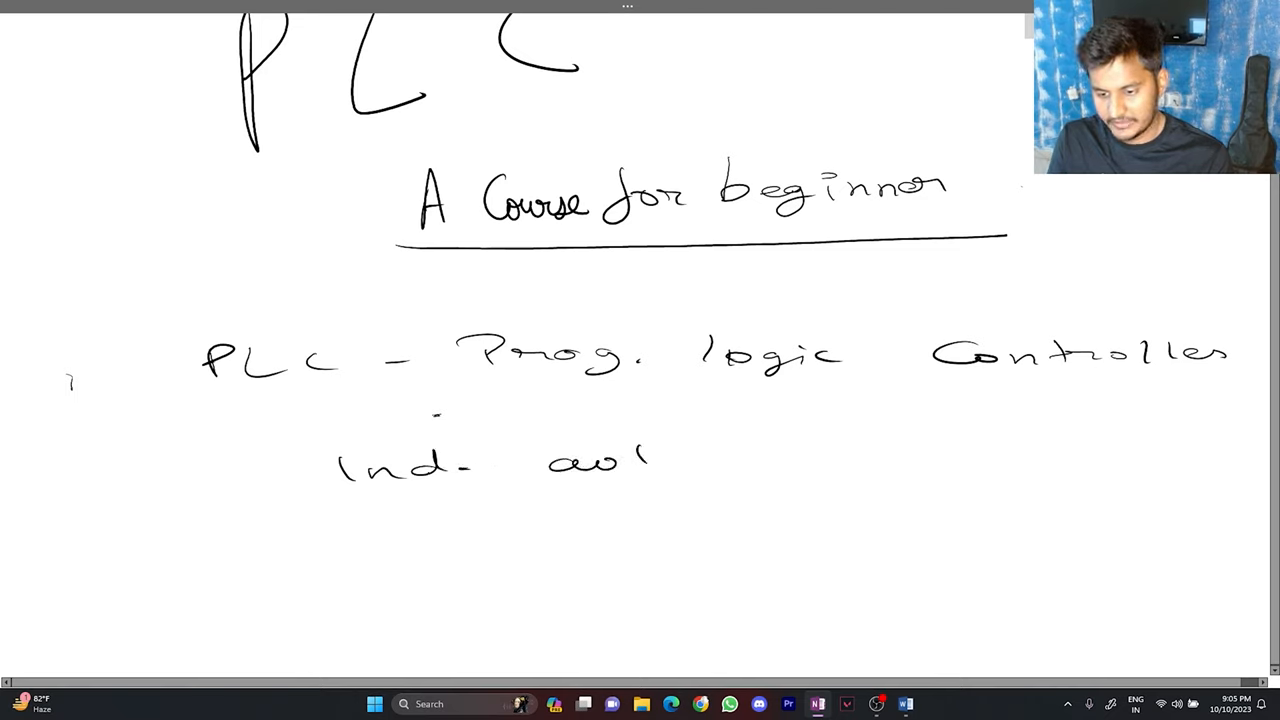
{"action": "left_click_drag", "start_coordinate": [620, 460], "coordinate": [790, 455]}
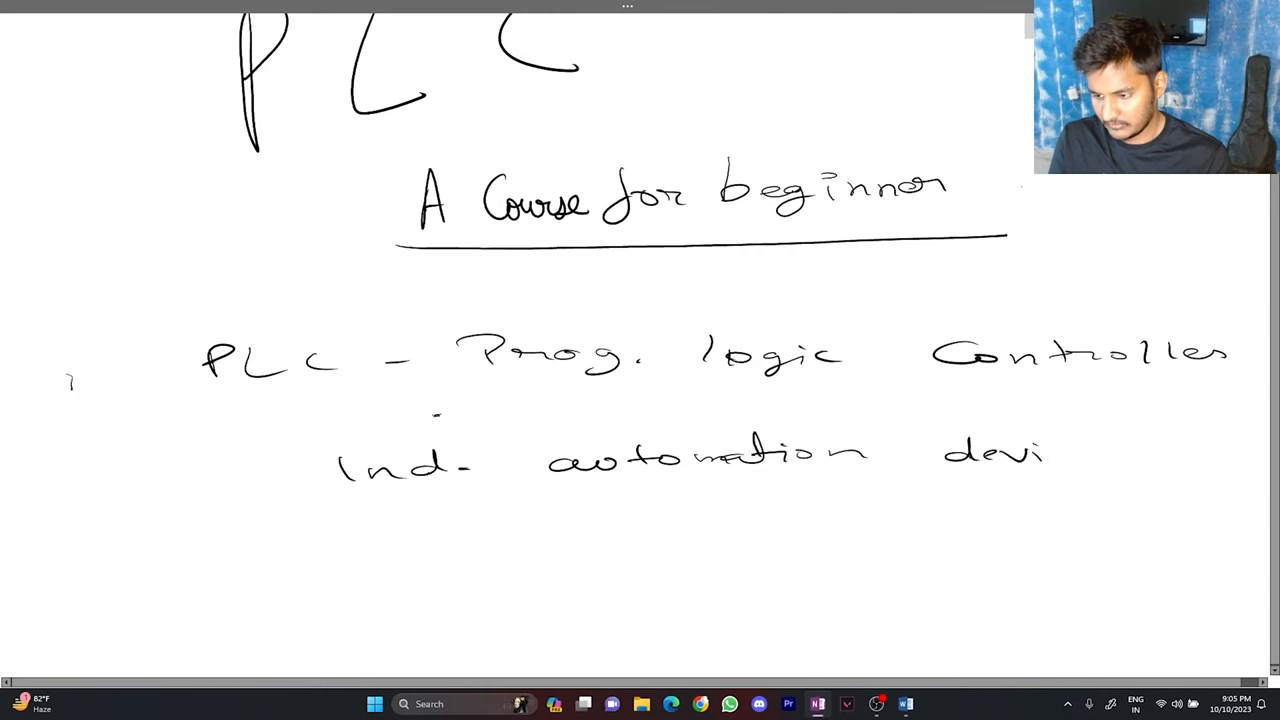
{"action": "left_click_drag", "start_coordinate": [285, 485], "coordinate": [855, 470]}
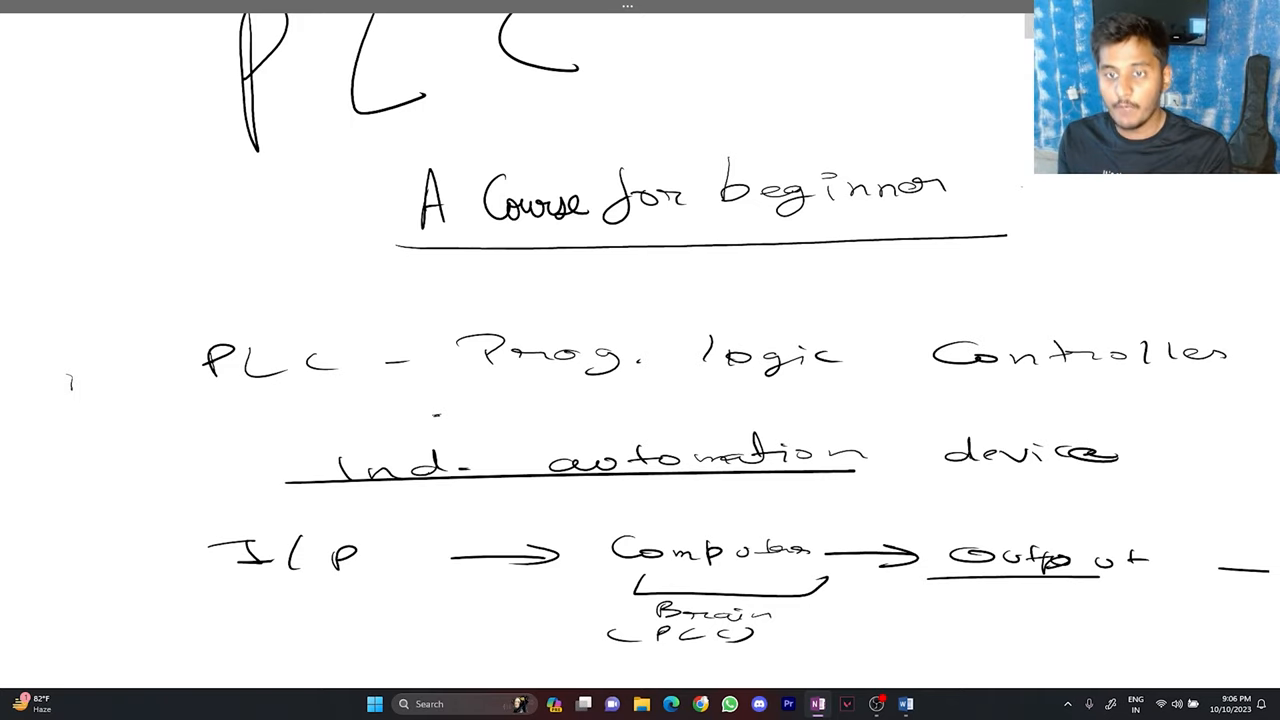
Write 'Relay based system', sketch a relay contact, and underline the PLC reprogramming note
{"action": "scroll", "scroll_direction": "down", "scroll_amount": 3}
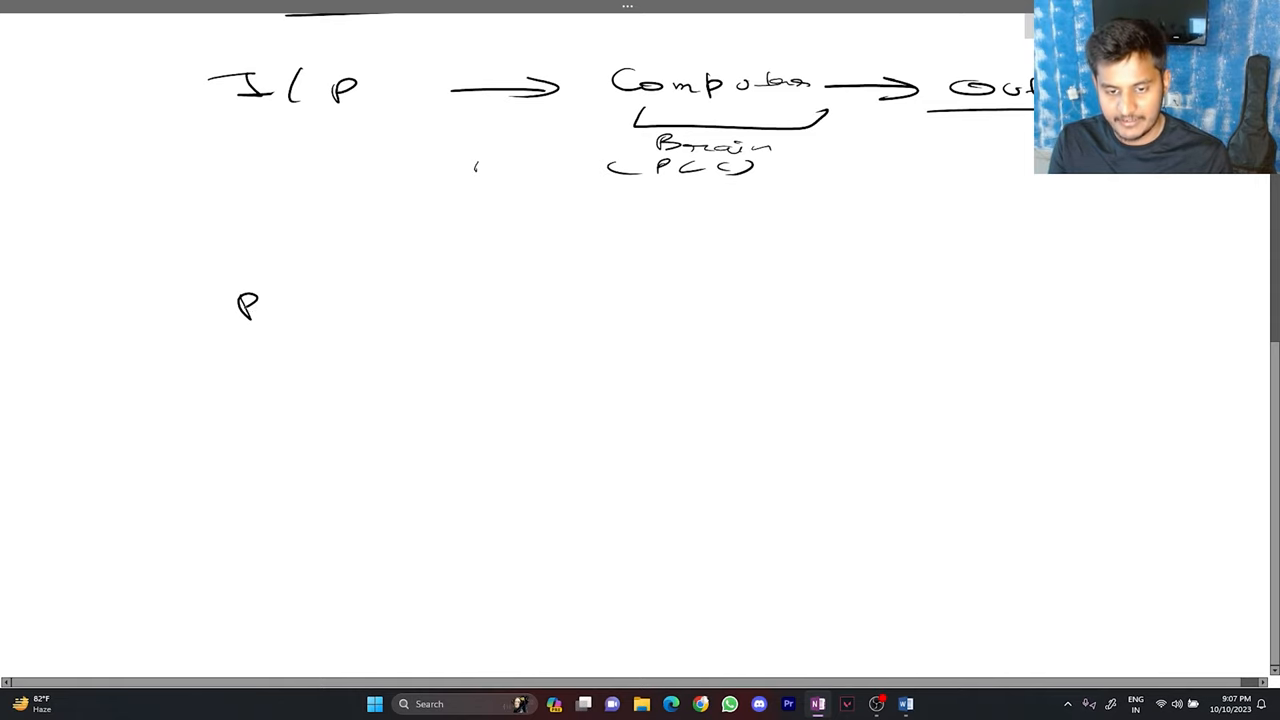
{"action": "left_click_drag", "start_coordinate": [240, 305], "coordinate": [480, 300]}
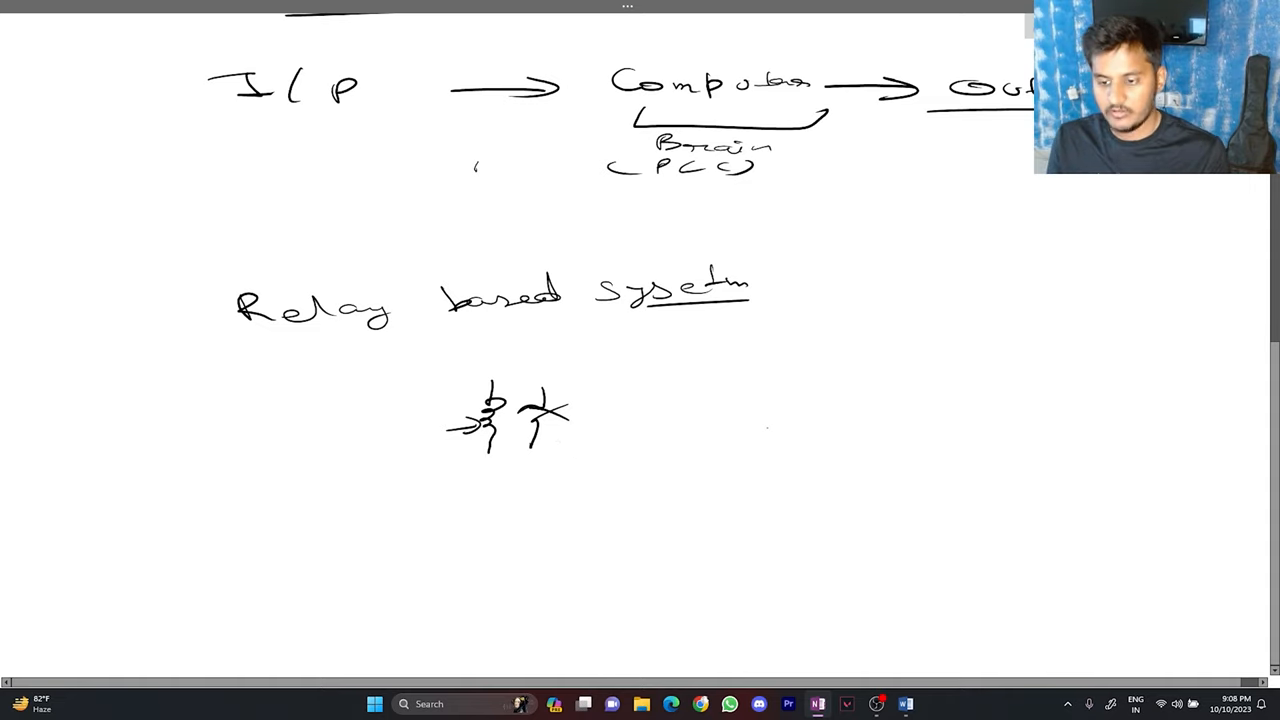
{"action": "left_click_drag", "start_coordinate": [705, 425], "coordinate": [755, 415]}
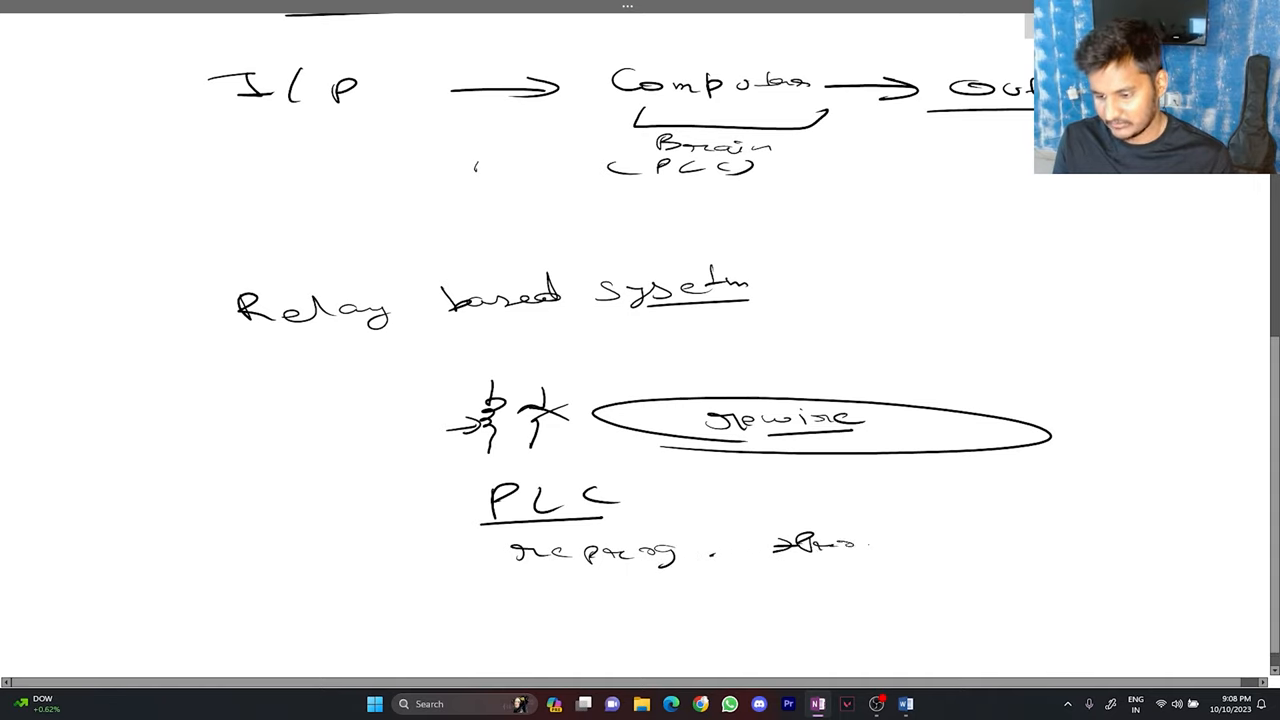
{"action": "left_click_drag", "start_coordinate": [740, 560], "coordinate": [885, 560]}
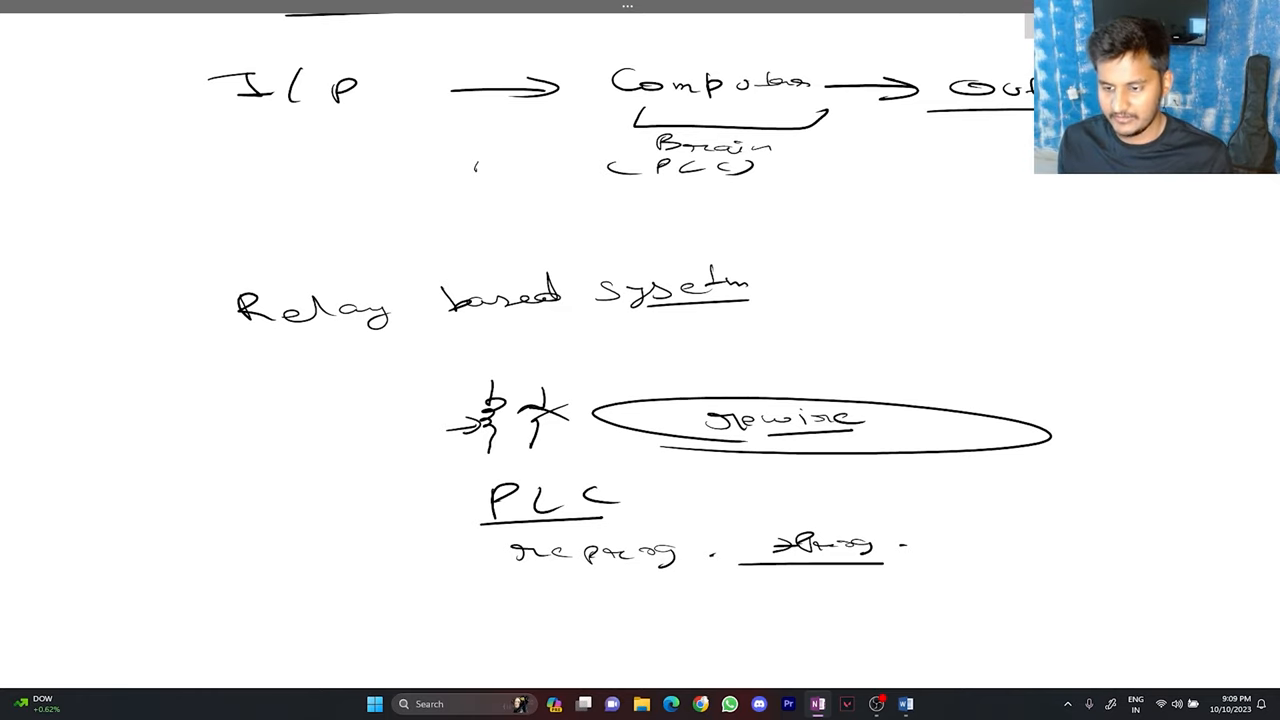
List I/P O/P module, Power unit, Processor (CPU), then note power unit 120–240V AC → 24V DC
{"action": "scroll", "scroll_direction": "down", "scroll_amount": 3}
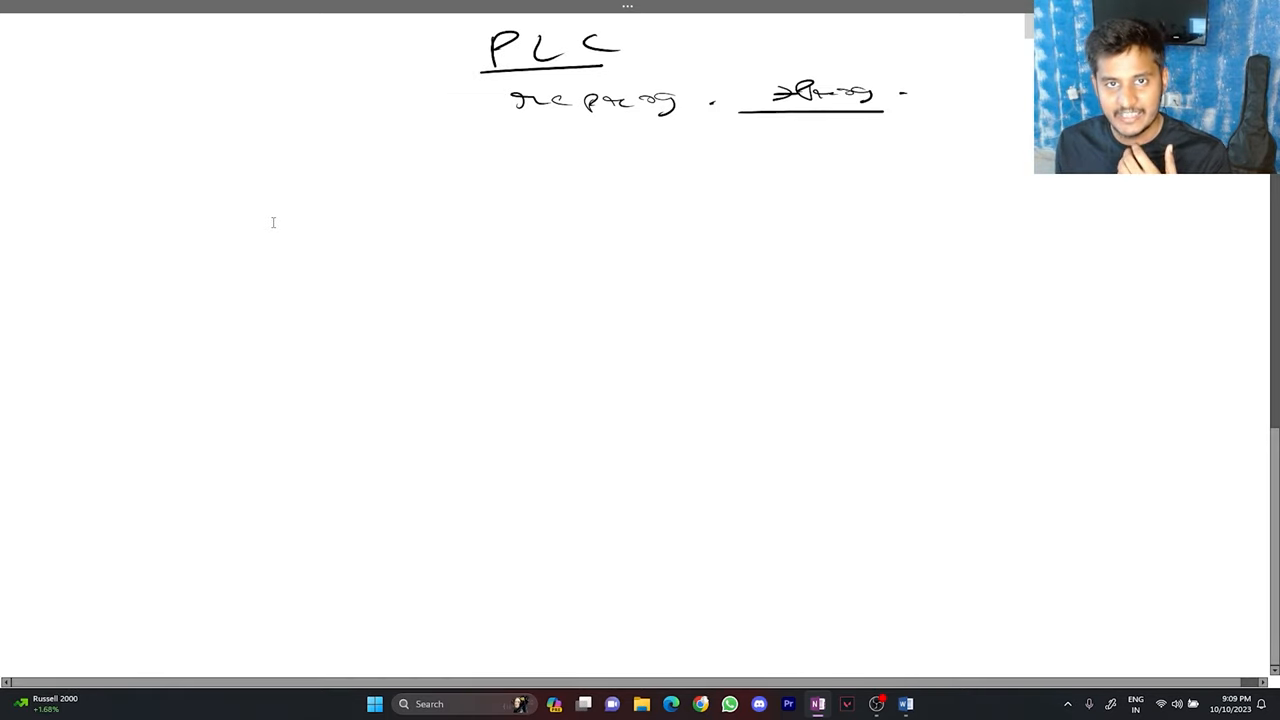
{"action": "left_click", "coordinate": [448, 312]}
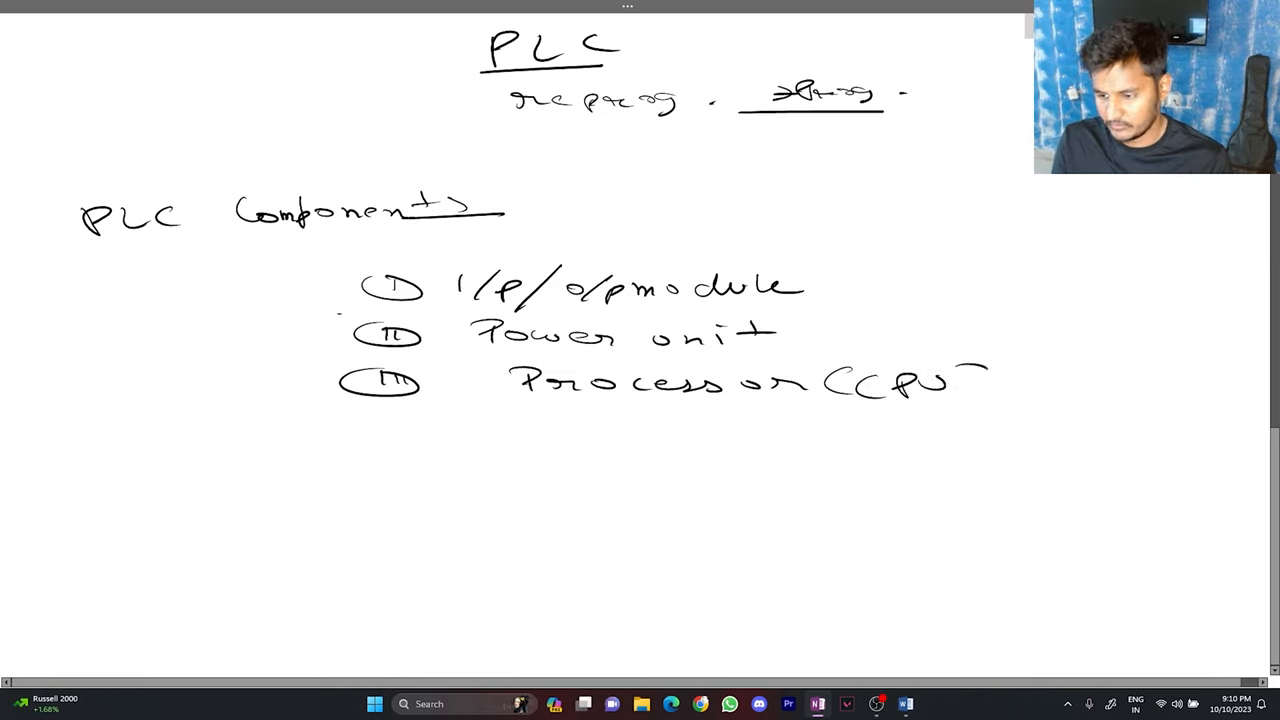
{"action": "left_click_drag", "start_coordinate": [960, 380], "coordinate": [990, 380]}
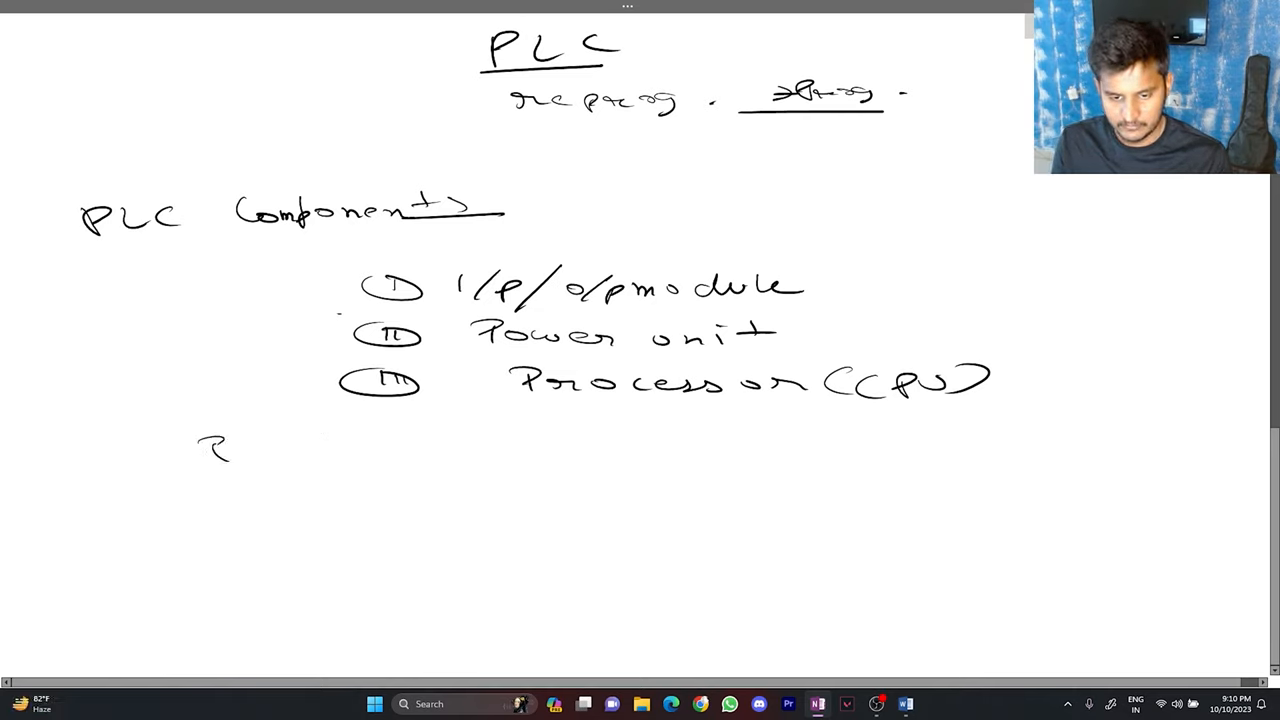
{"action": "type", "text": "Power"}
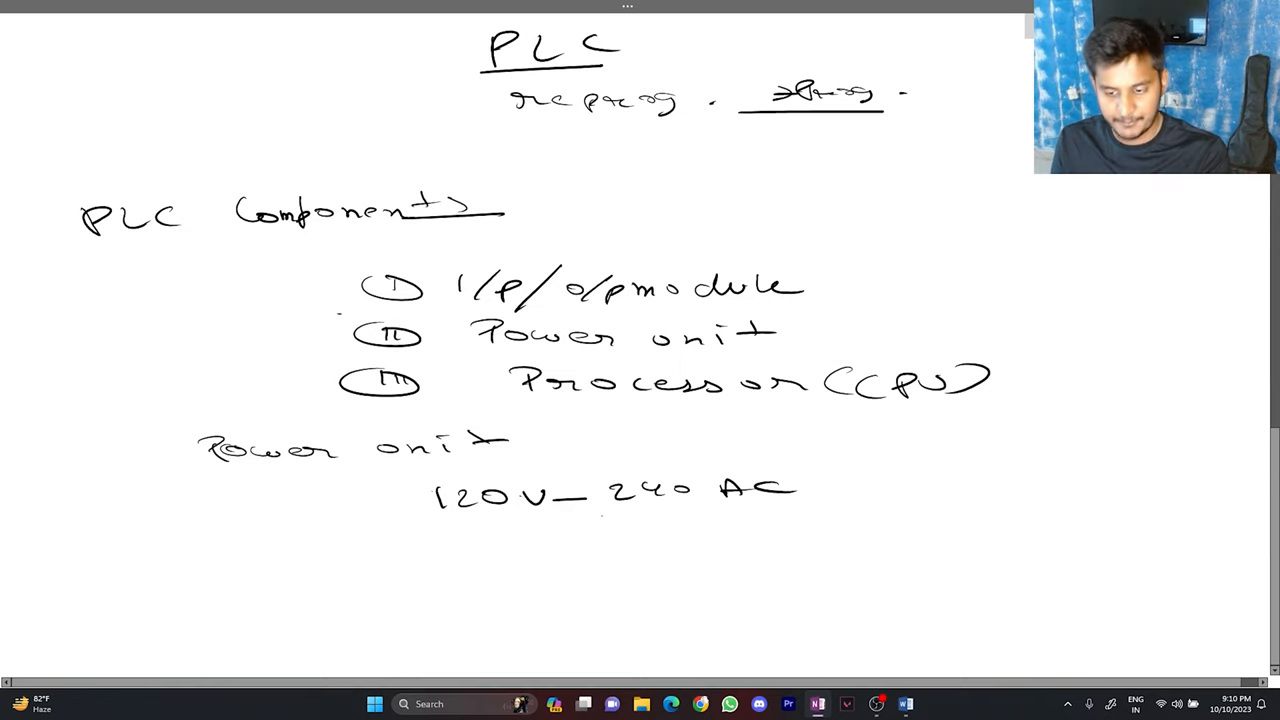
{"action": "left_click_drag", "start_coordinate": [525, 545], "coordinate": [575, 540]}
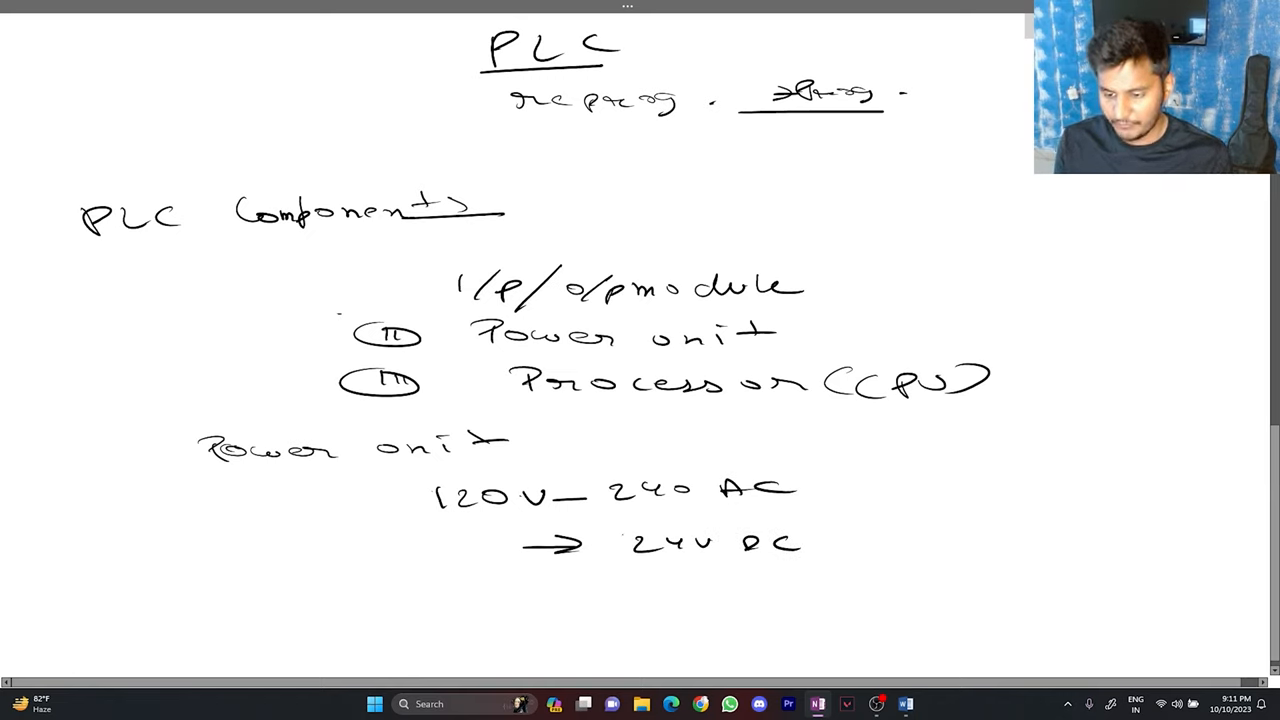
{"action": "left_click_drag", "start_coordinate": [630, 565], "coordinate": [720, 565]}
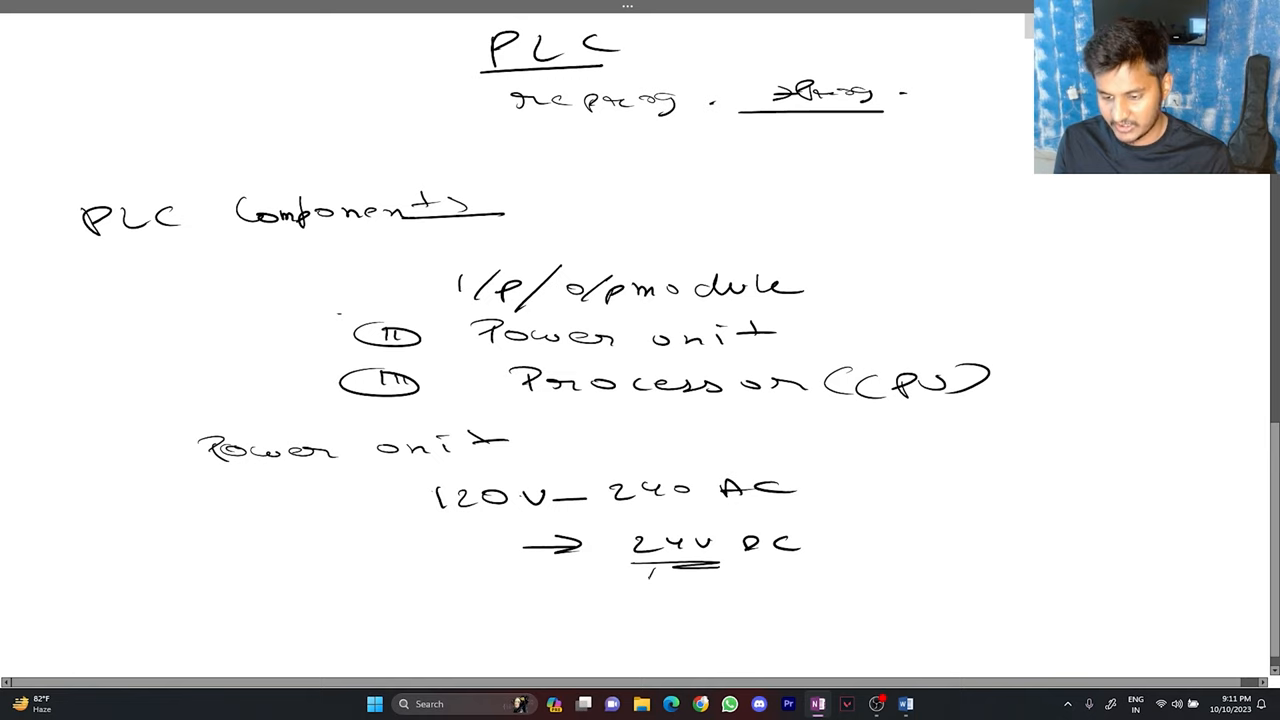
Write 'CPU → brain → logic made & ex.' and sketch sensors → PLC (CPU) → actuator output command
{"action": "scroll", "scroll_direction": "down", "scroll_amount": 3}
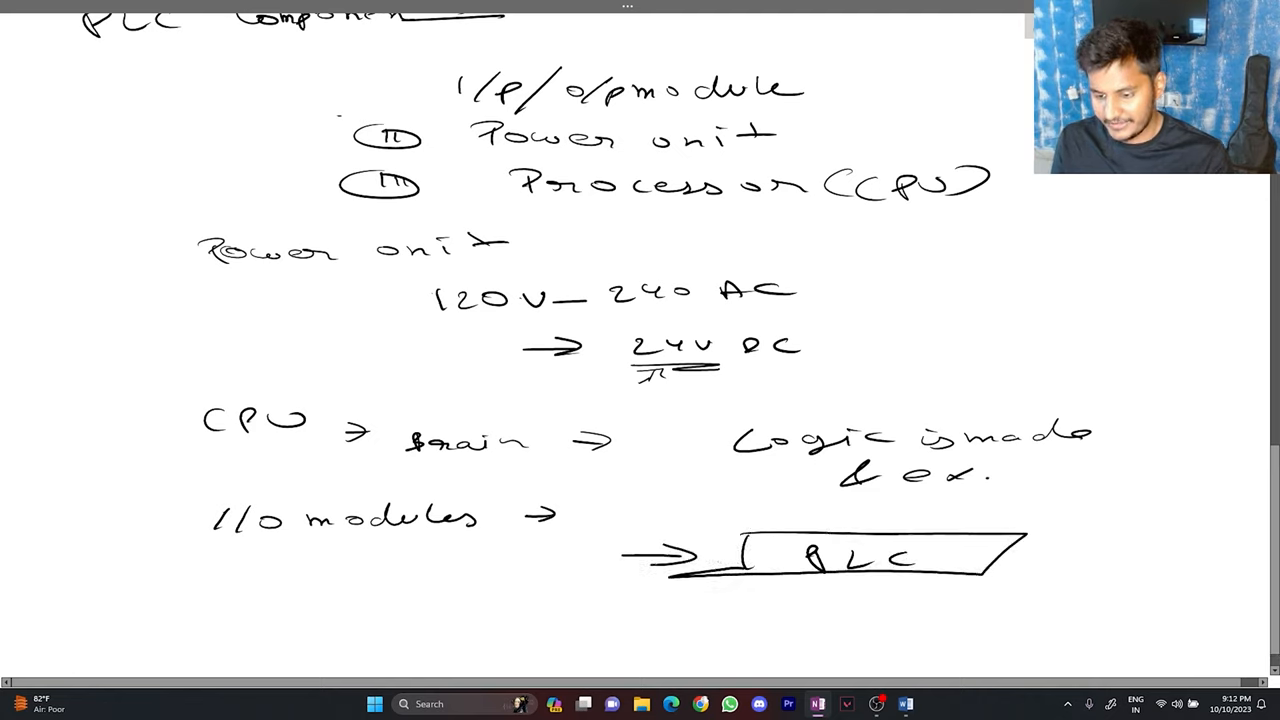
{"action": "left_click_drag", "start_coordinate": [1030, 558], "coordinate": [1068, 560]}
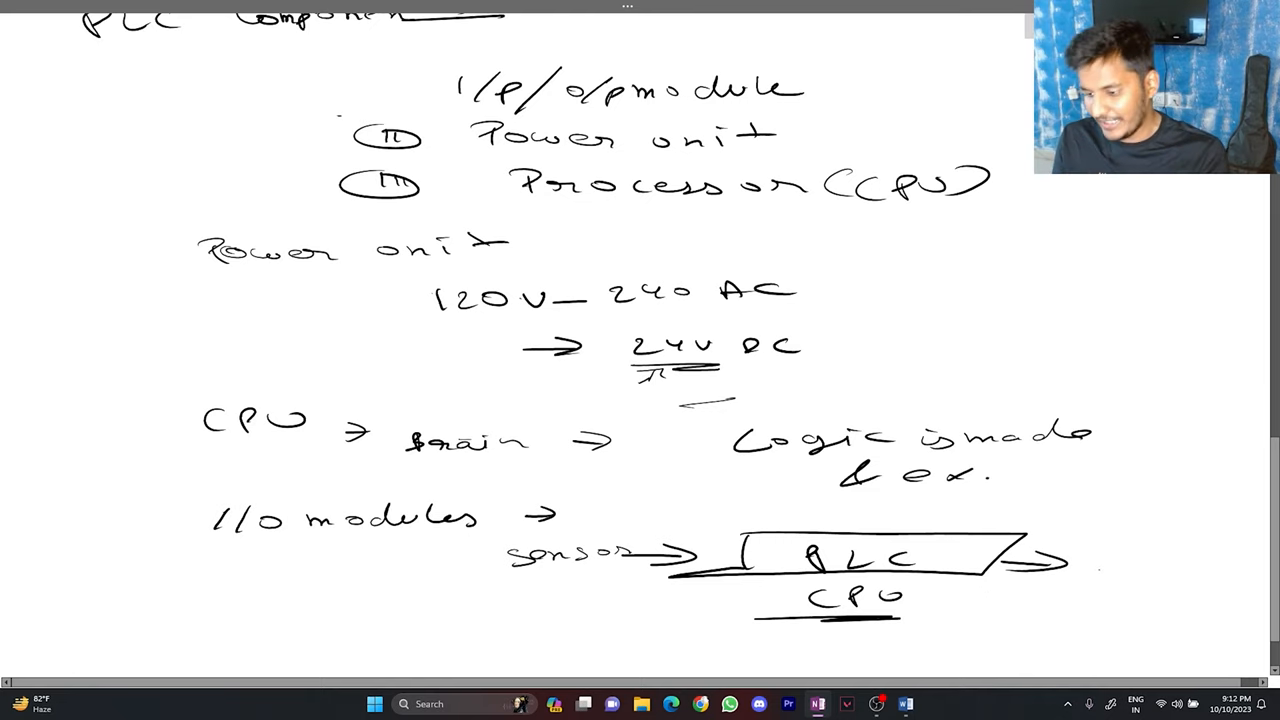
{"action": "type", "text": "act."}
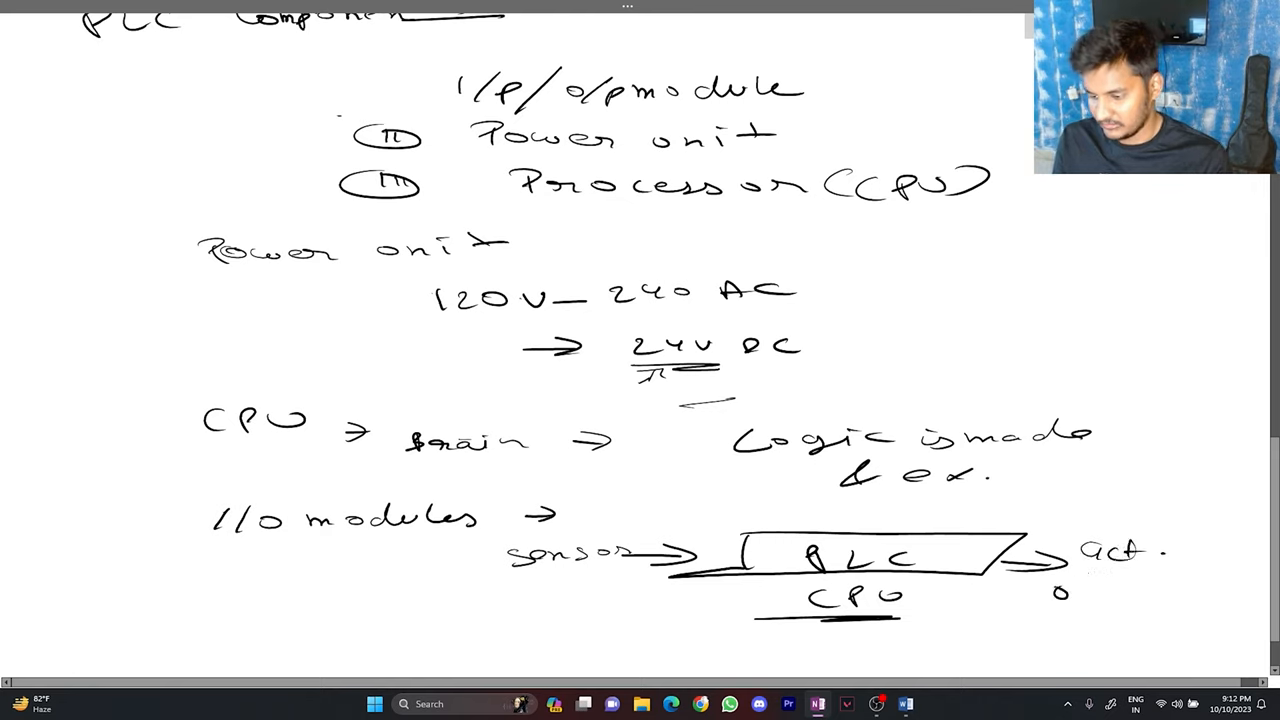
{"action": "type", "text": "output"}
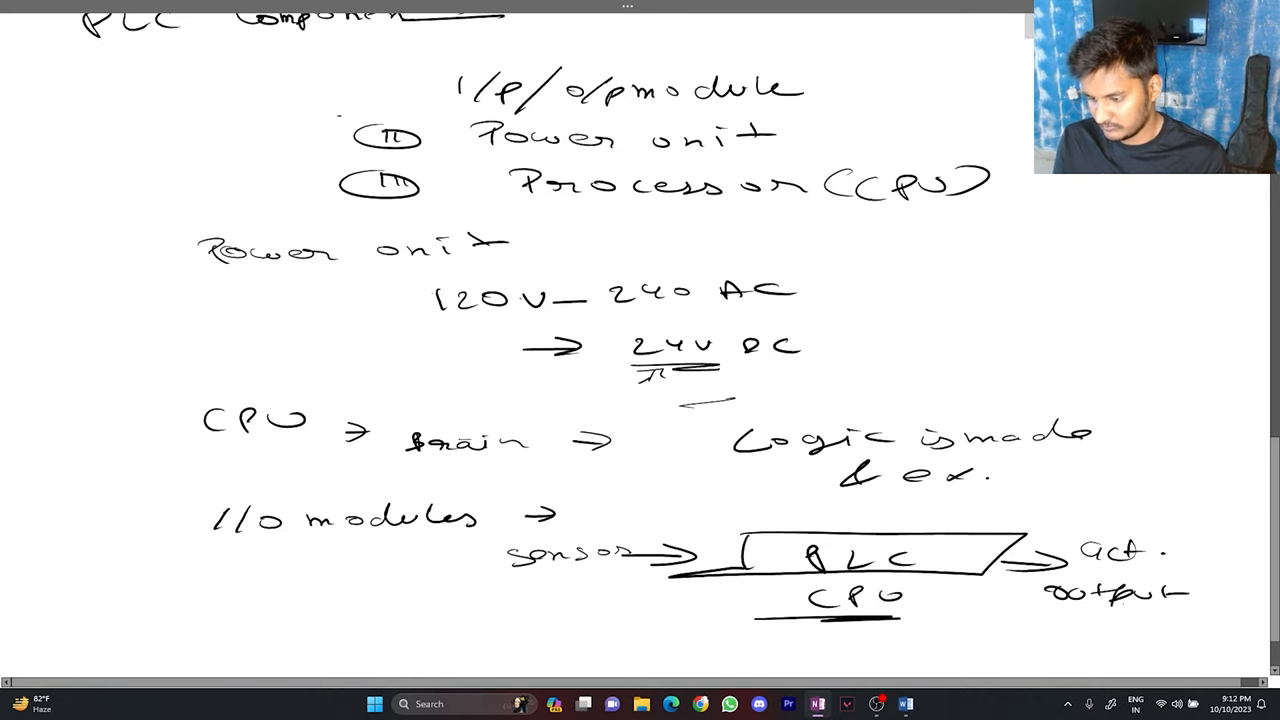
{"action": "type", "text": "command"}
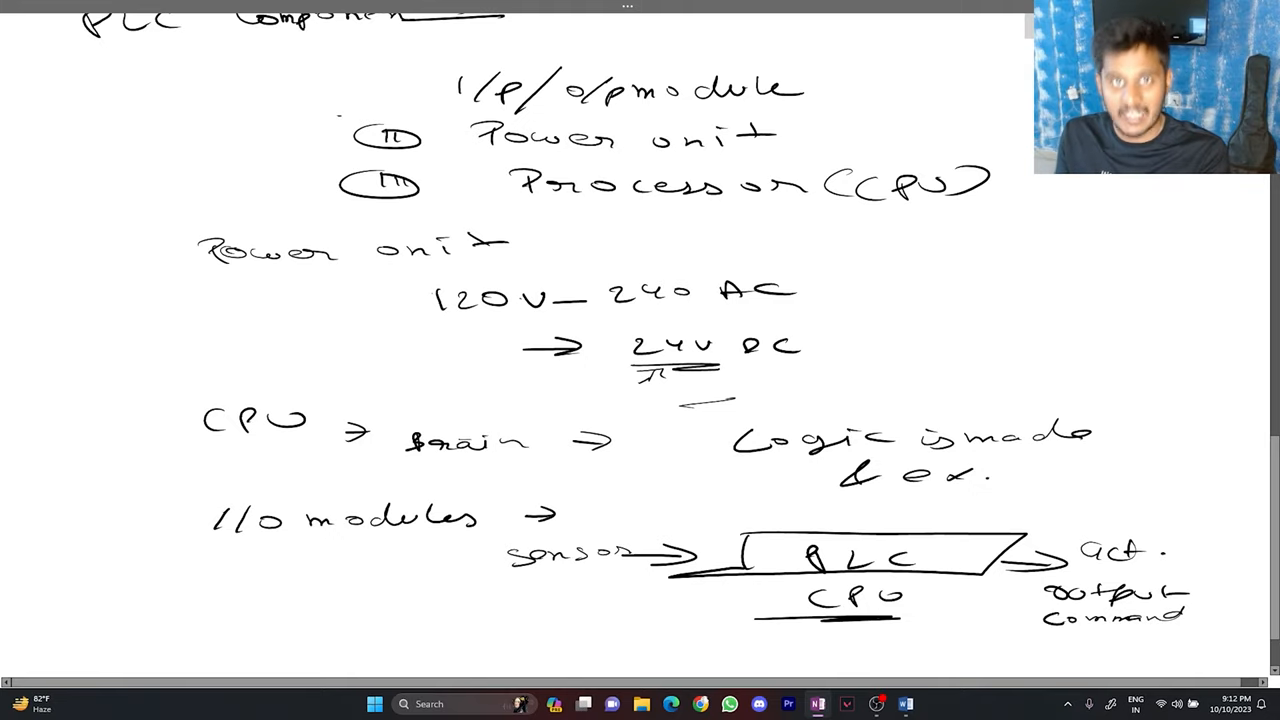
Draw the labelled conveyor belt with boxes, a robotic arm, and a 'PLC Unit' label
{"action": "scroll", "scroll_direction": "down", "scroll_amount": 3}
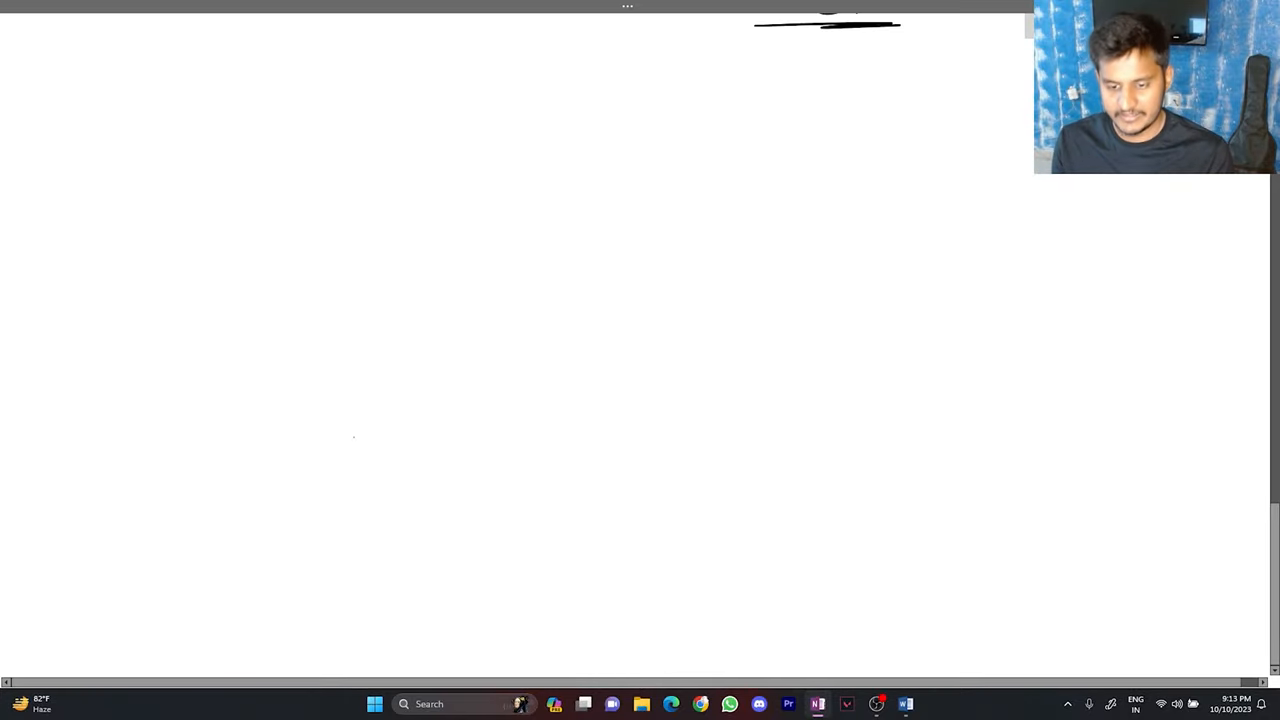
{"action": "left_click_drag", "start_coordinate": [222, 420], "coordinate": [1018, 410]}
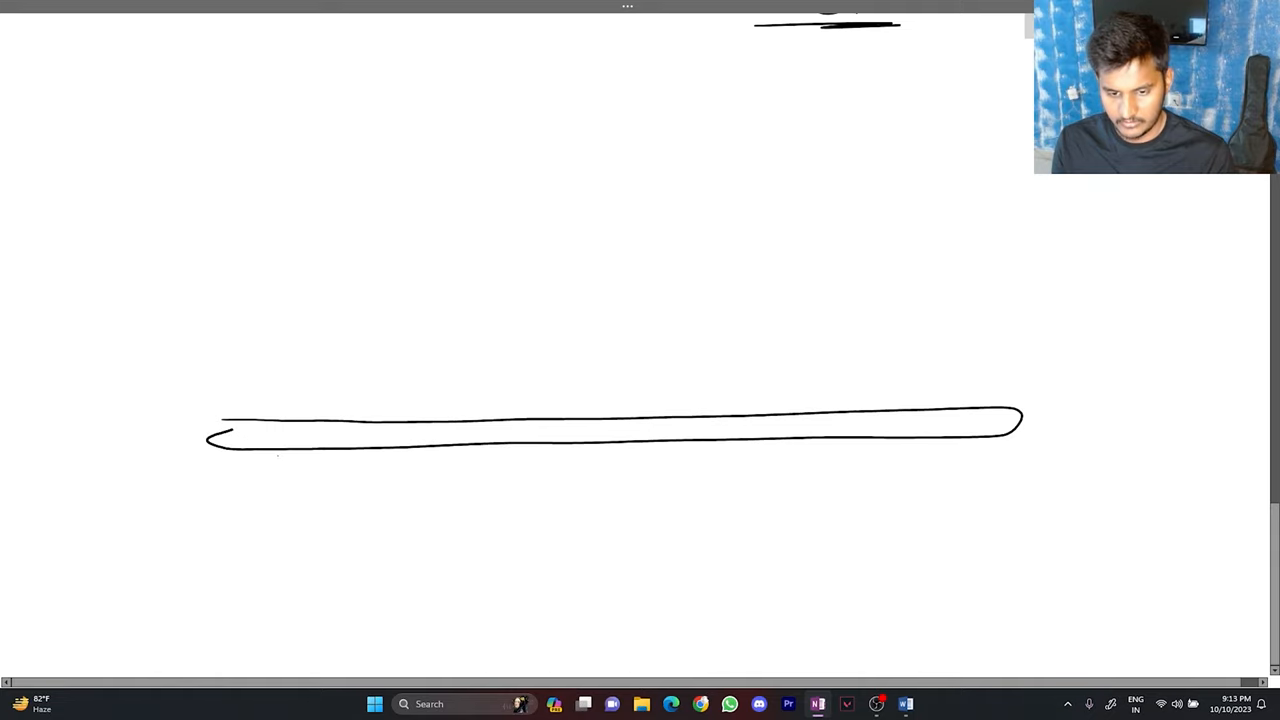
{"action": "left_click_drag", "start_coordinate": [255, 485], "coordinate": [380, 485]}
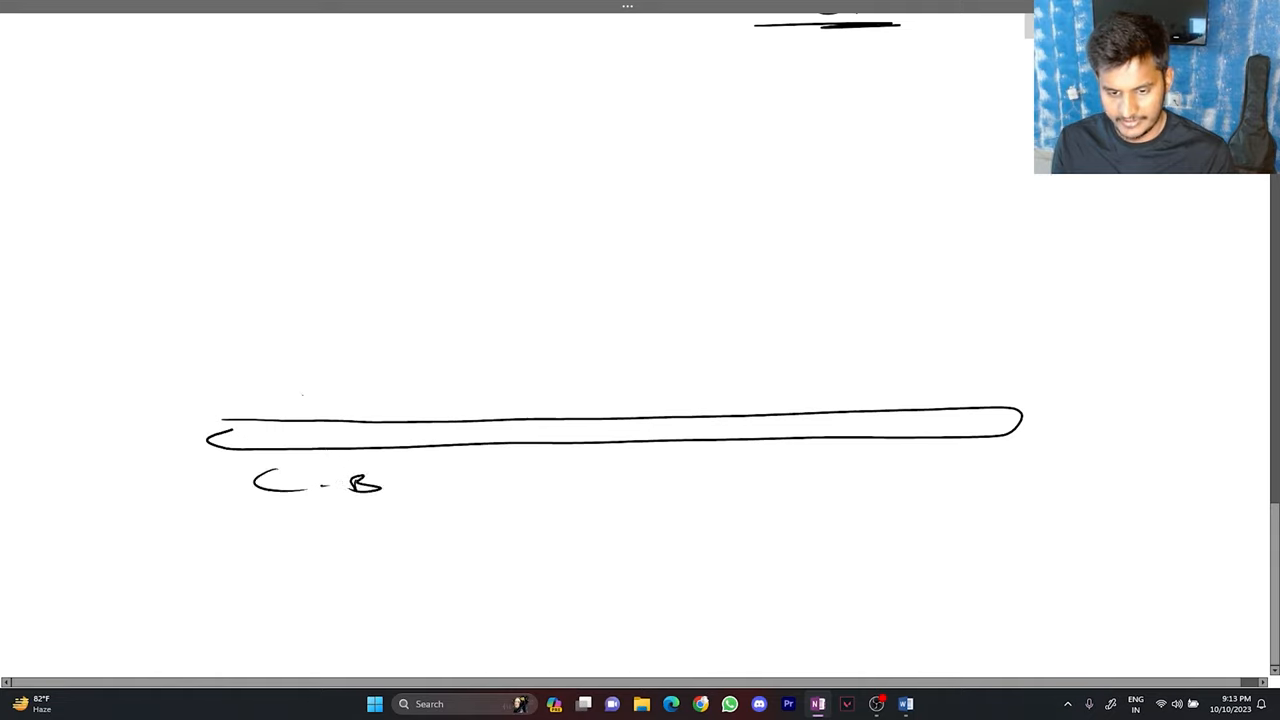
{"action": "left_click_drag", "start_coordinate": [290, 405], "coordinate": [370, 385]}
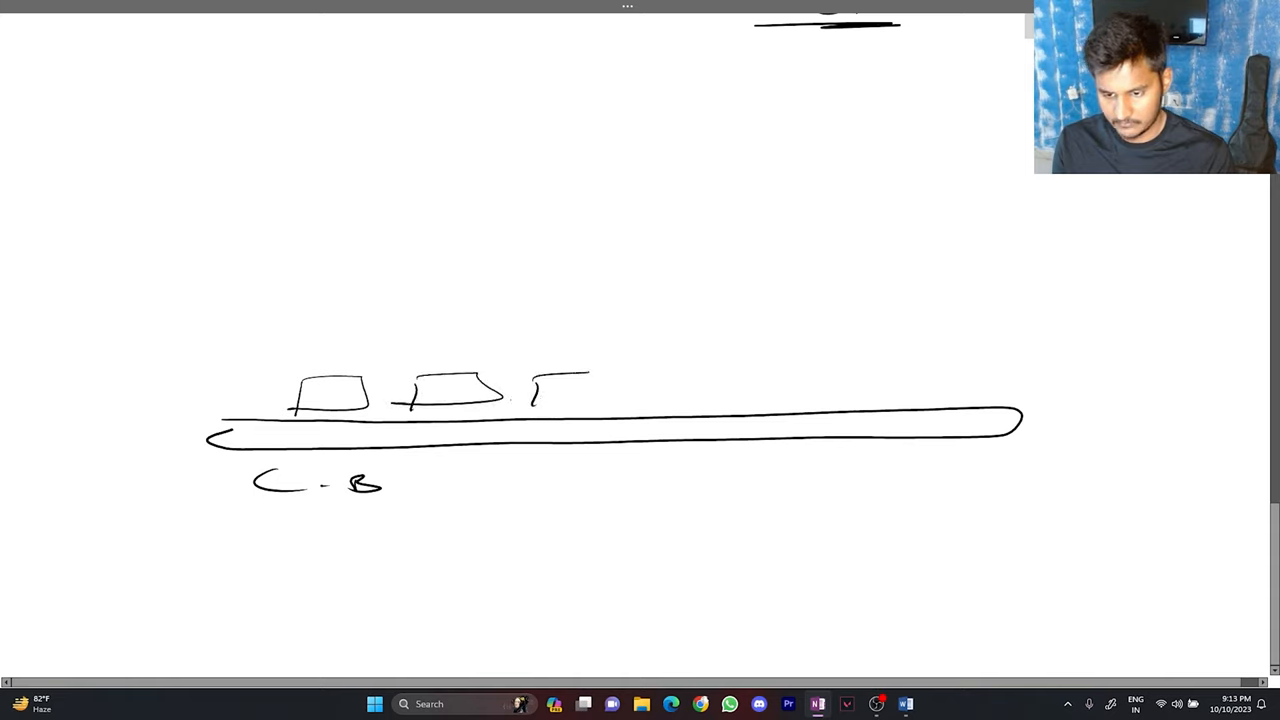
{"action": "left_click_drag", "start_coordinate": [520, 400], "coordinate": [700, 385]}
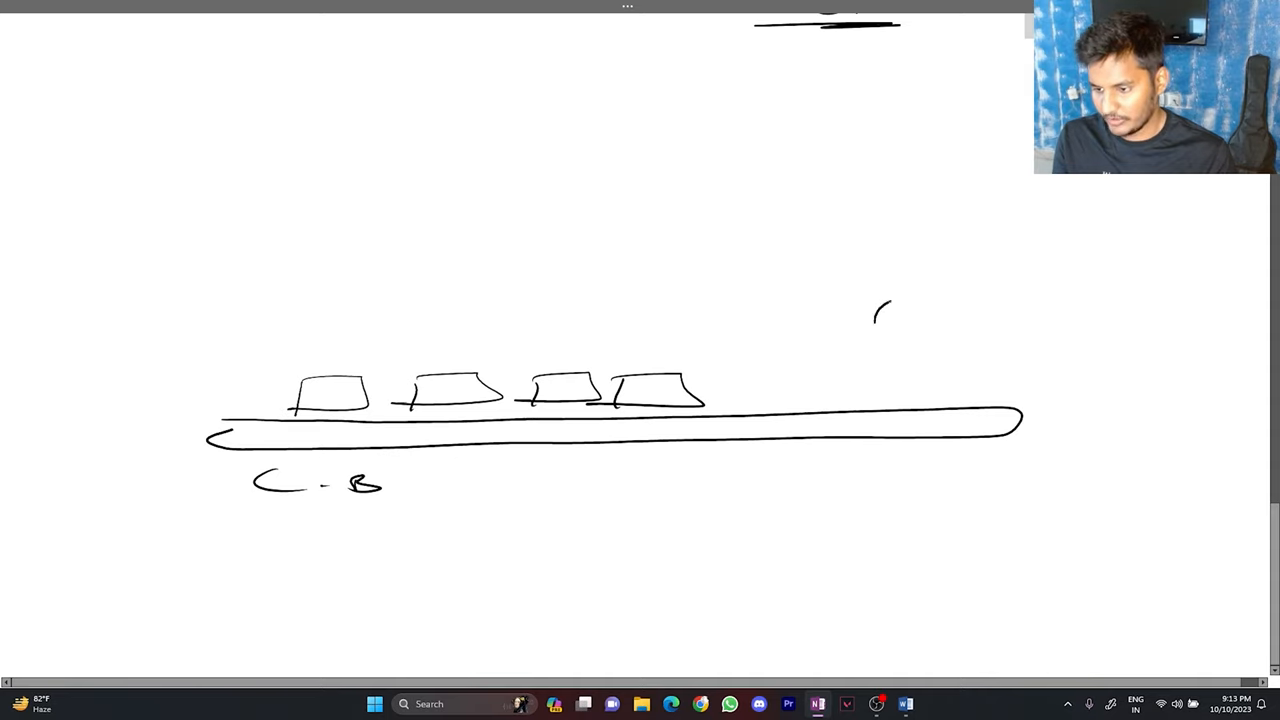
{"action": "left_click_drag", "start_coordinate": [880, 315], "coordinate": [960, 310]}
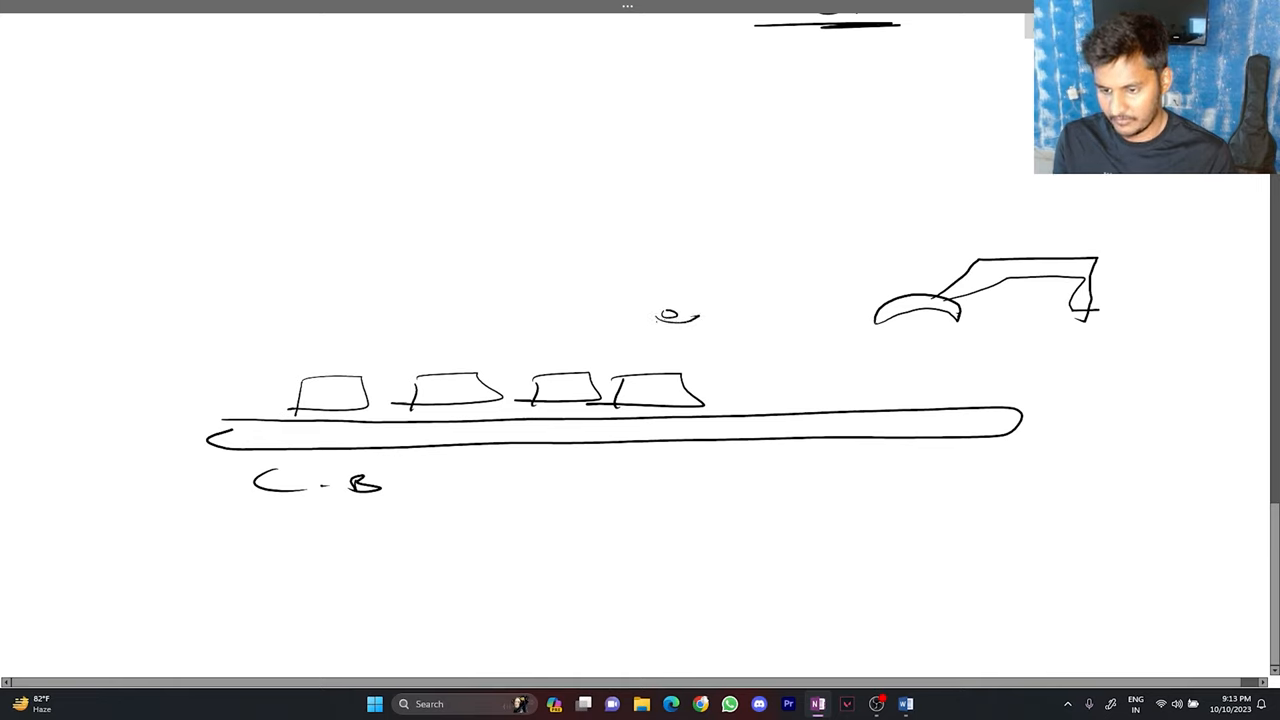
{"action": "left_click_drag", "start_coordinate": [660, 330], "coordinate": [720, 335]}
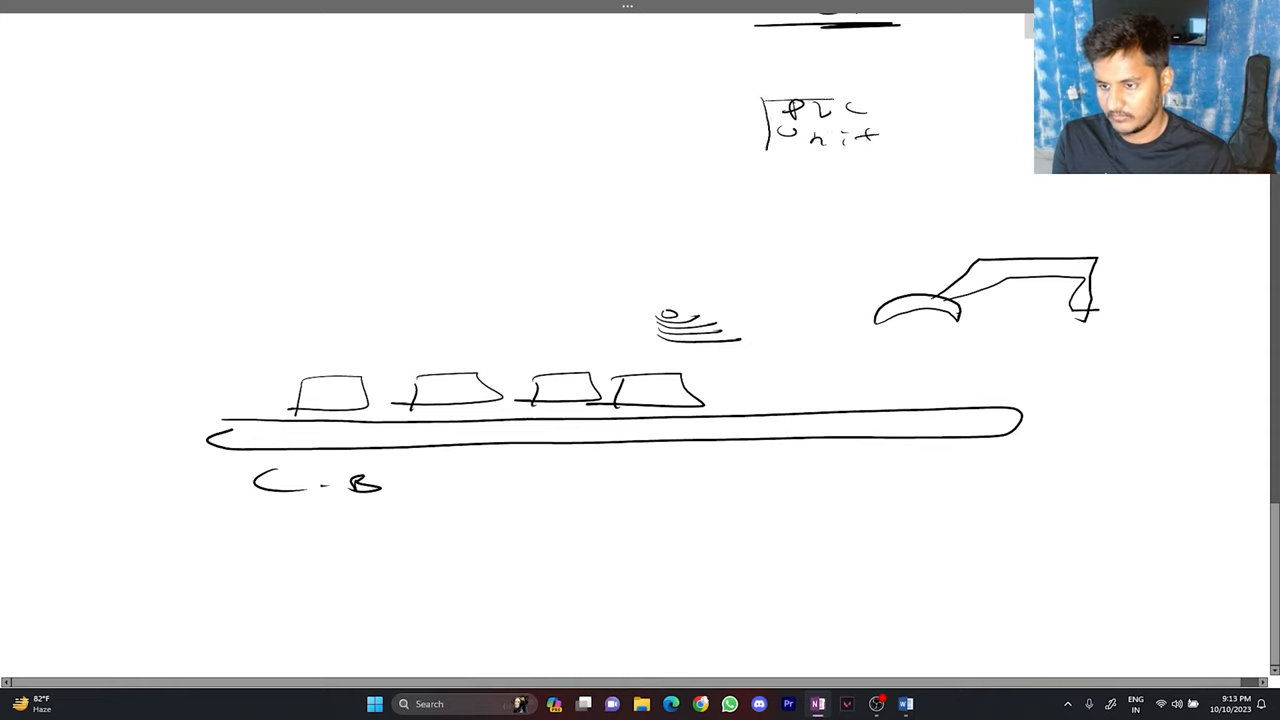
Box 'PLC Unit', arrow it to sensor and arm, label processing logic, and sketch a bin
{"action": "left_click_drag", "start_coordinate": [765, 95], "coordinate": [920, 150]}
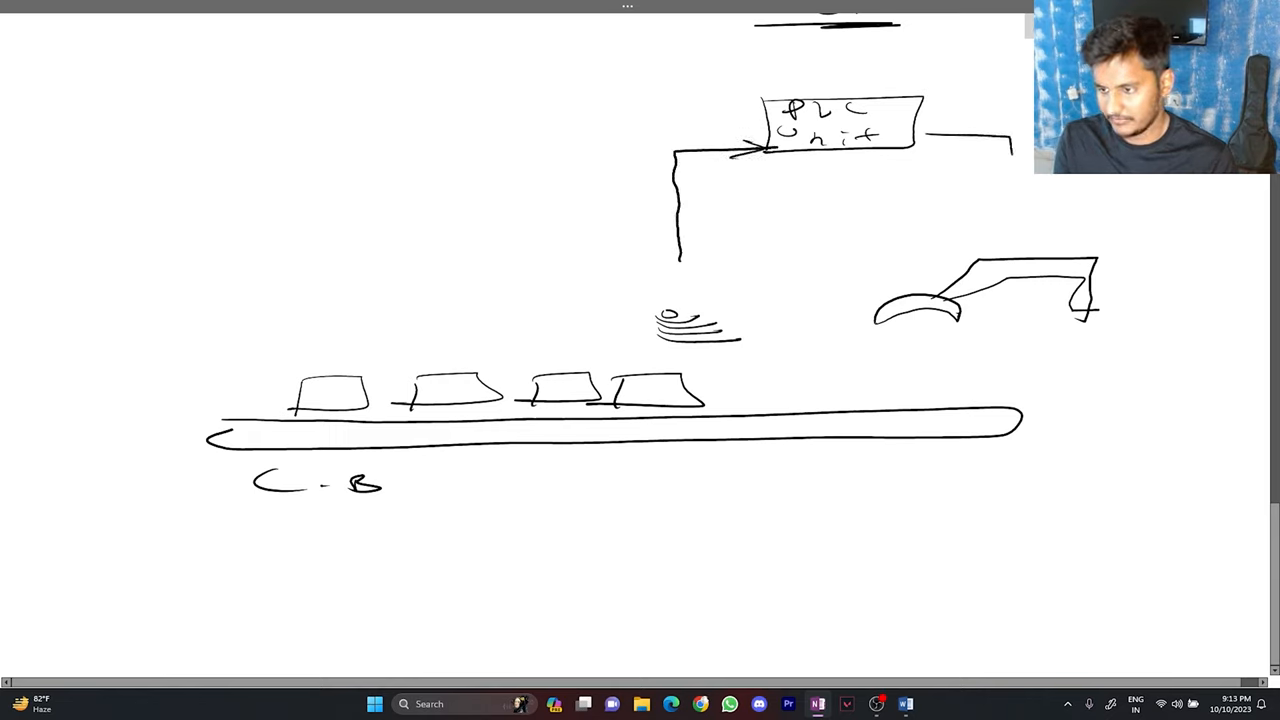
{"action": "left_click_drag", "start_coordinate": [1003, 155], "coordinate": [1003, 235]}
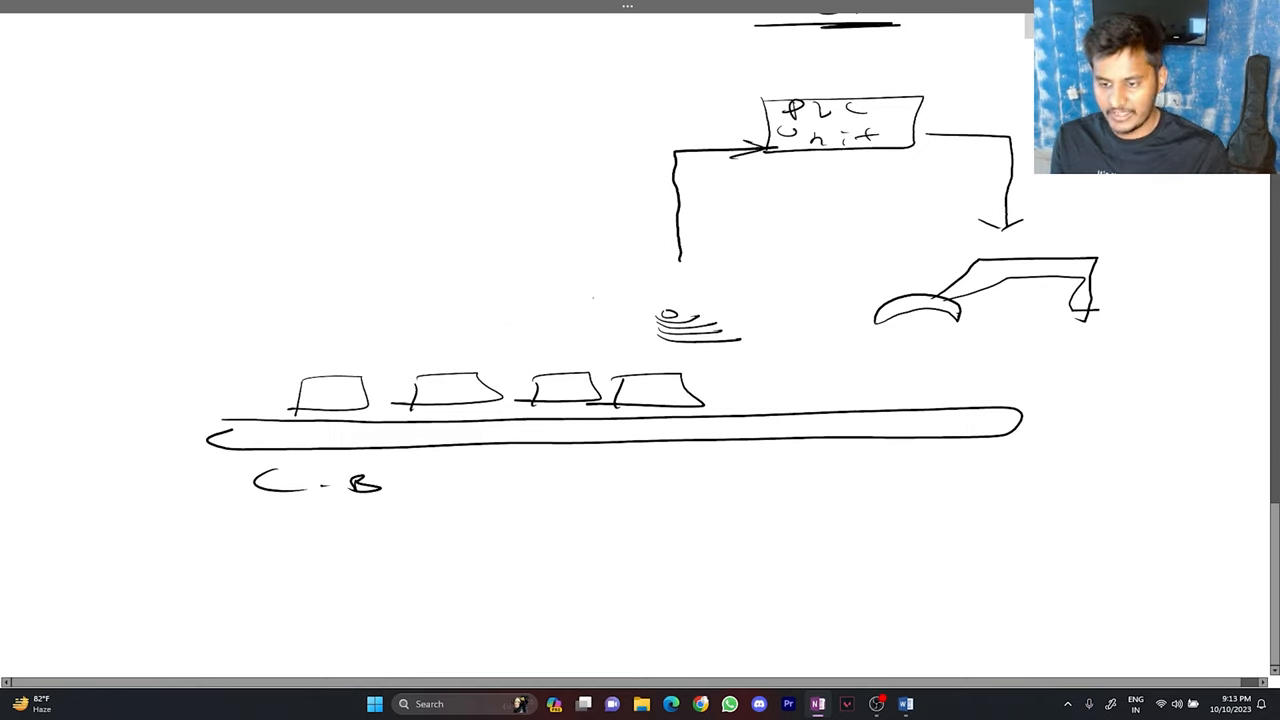
{"action": "left_click_drag", "start_coordinate": [535, 290], "coordinate": [630, 305]}
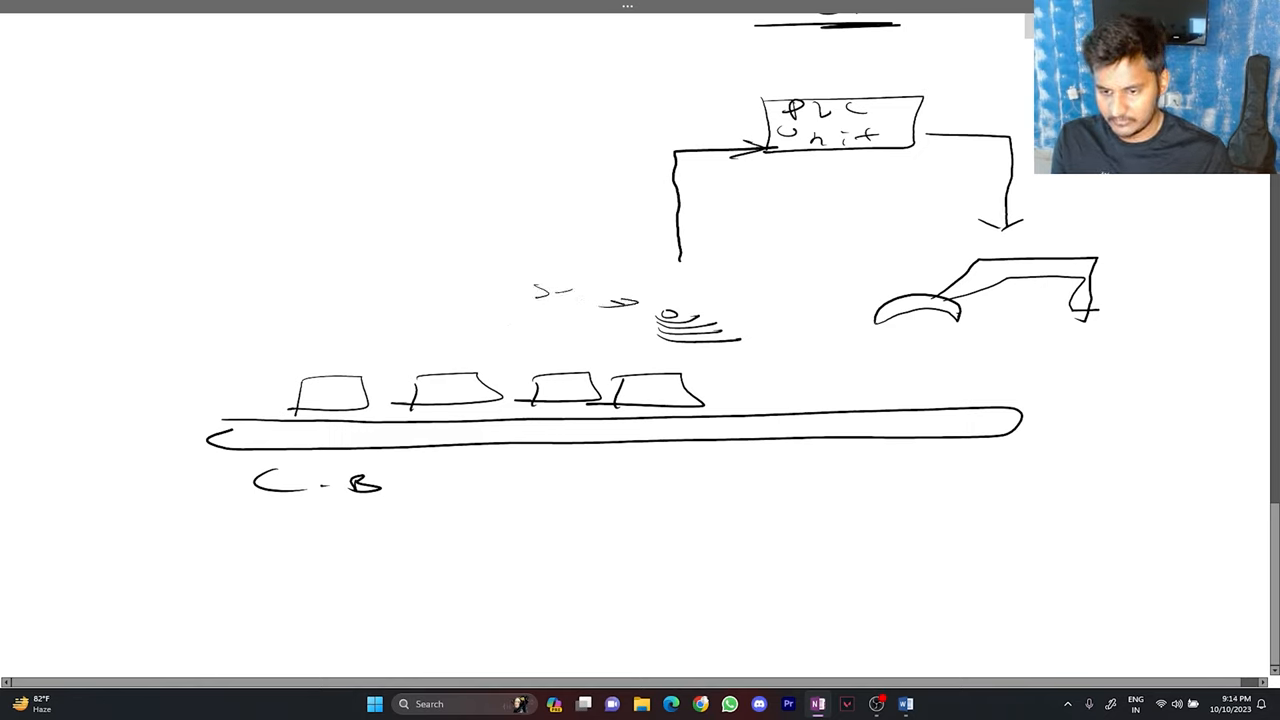
{"action": "type", "text": "sensor"}
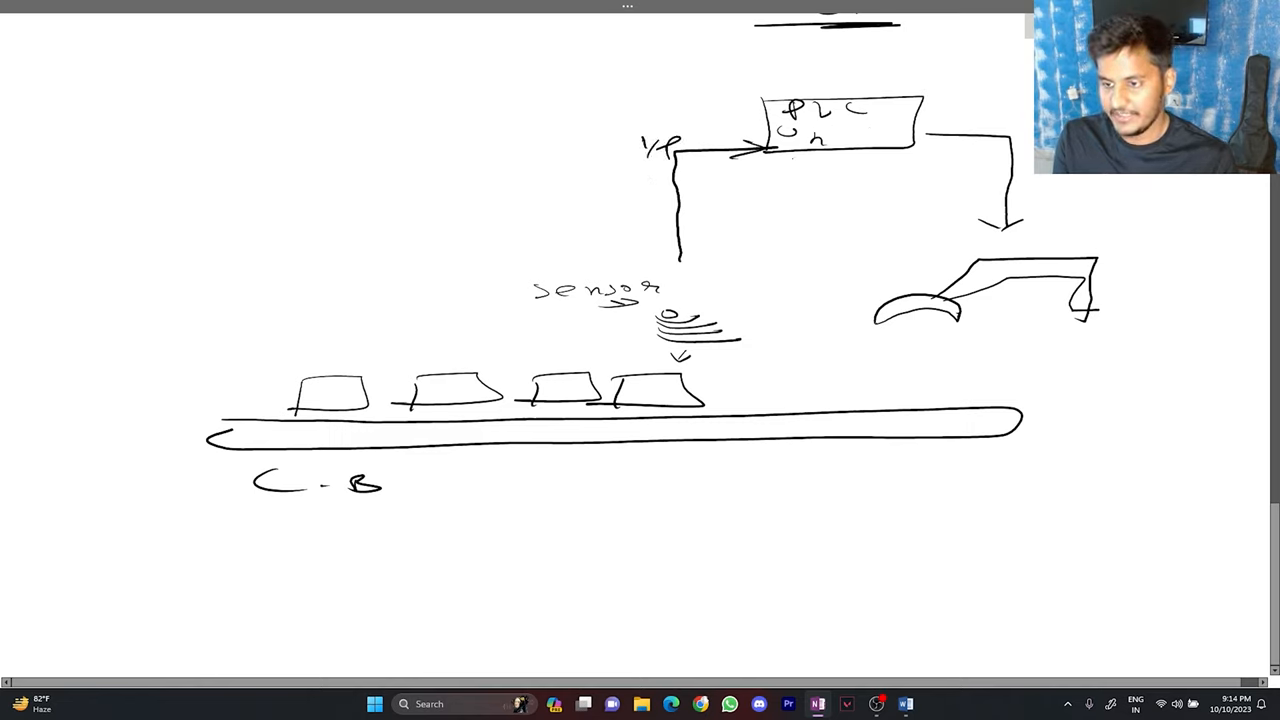
{"action": "type", "text": "Proc."}
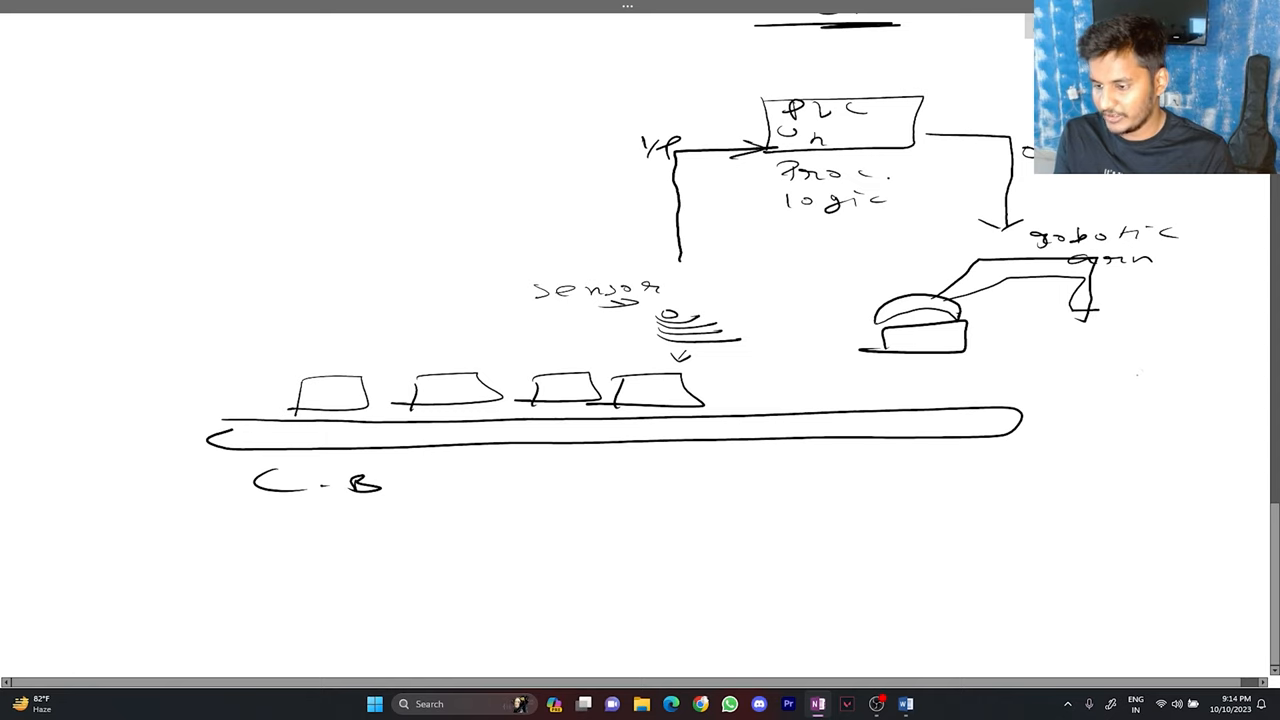
{"action": "left_click_drag", "start_coordinate": [1035, 410], "coordinate": [1220, 415]}
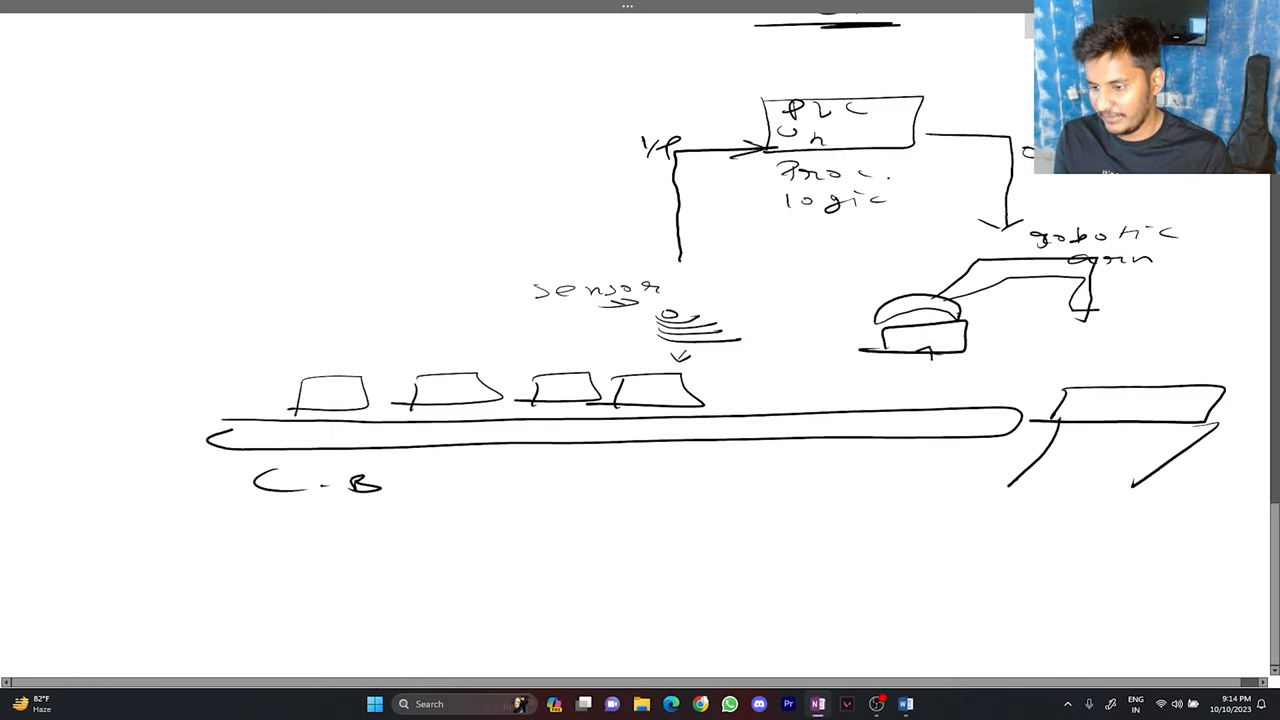
{"action": "left_click_drag", "start_coordinate": [935, 335], "coordinate": [1105, 390]}
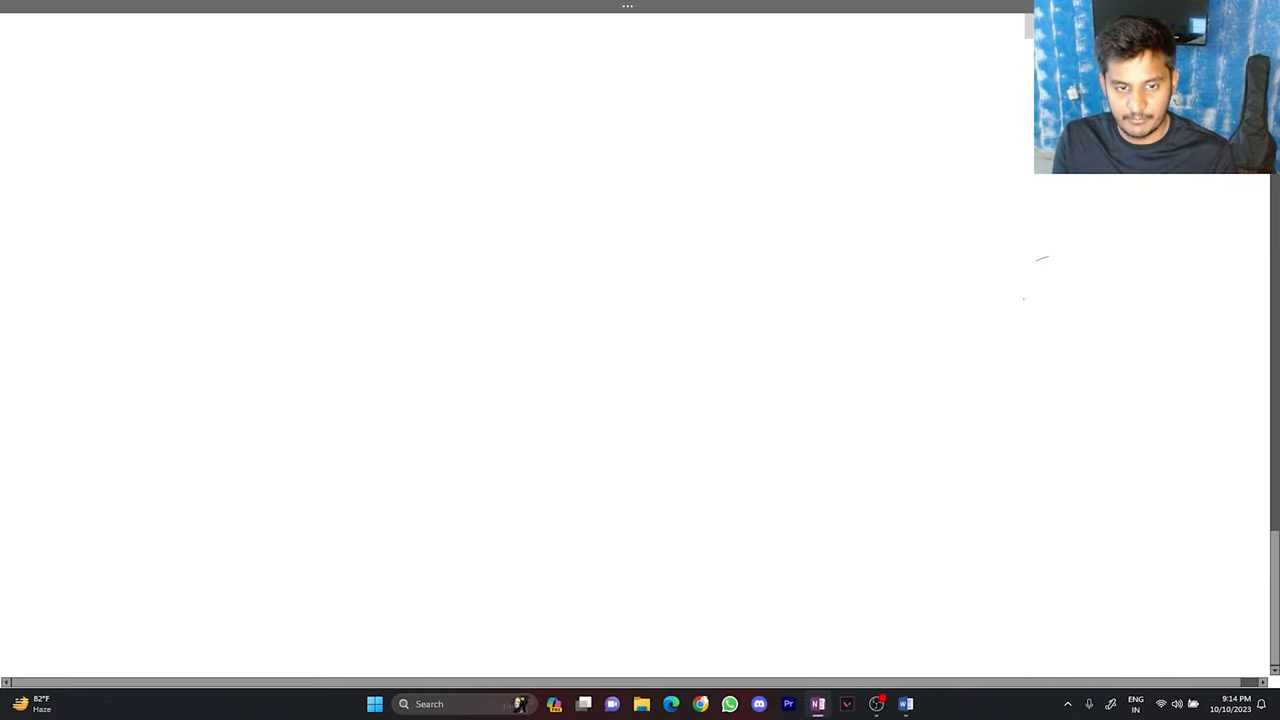
Write the 'PLC Programming' heading, 'Lang.', and item 1 'Ladder logic'
{"action": "left_click_drag", "start_coordinate": [90, 95], "coordinate": [615, 100]}
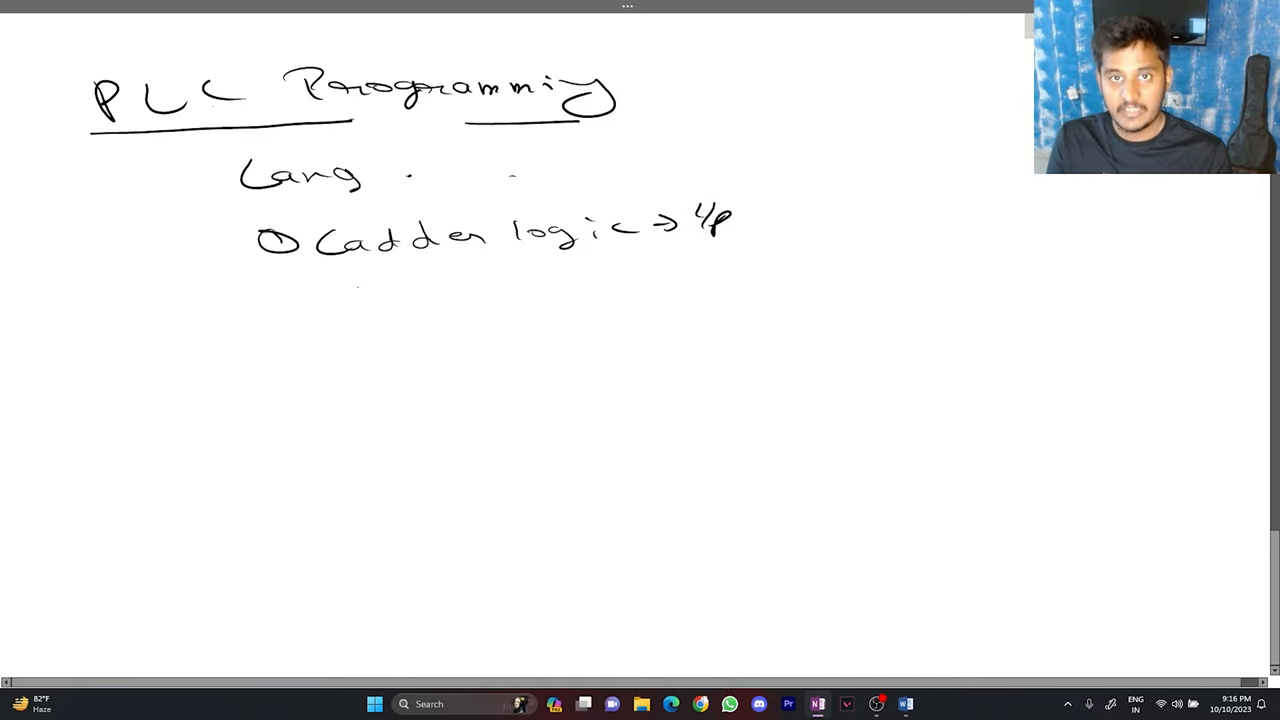
{"action": "left_click_drag", "start_coordinate": [255, 295], "coordinate": [380, 295]}
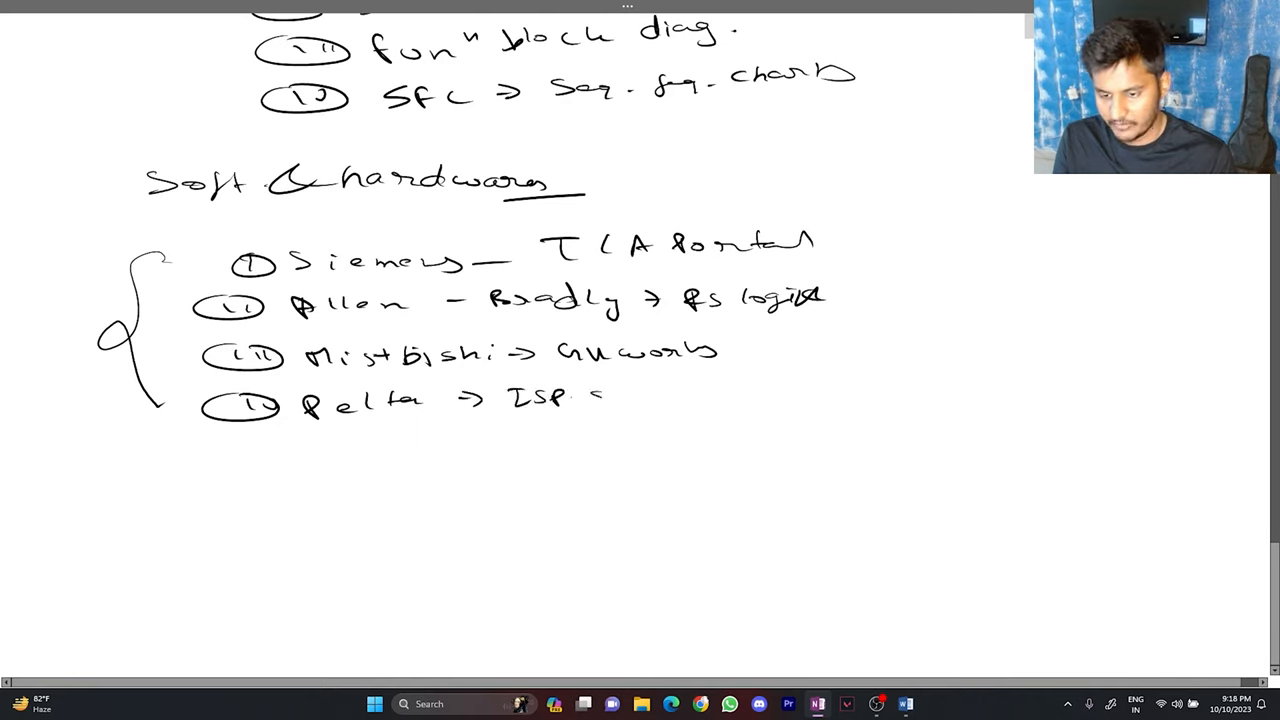
Add function block diagram and SFC, then the 'Soft & hardware' brand list with Delta ISP Soft marked free
{"action": "type", "text": "soft"}
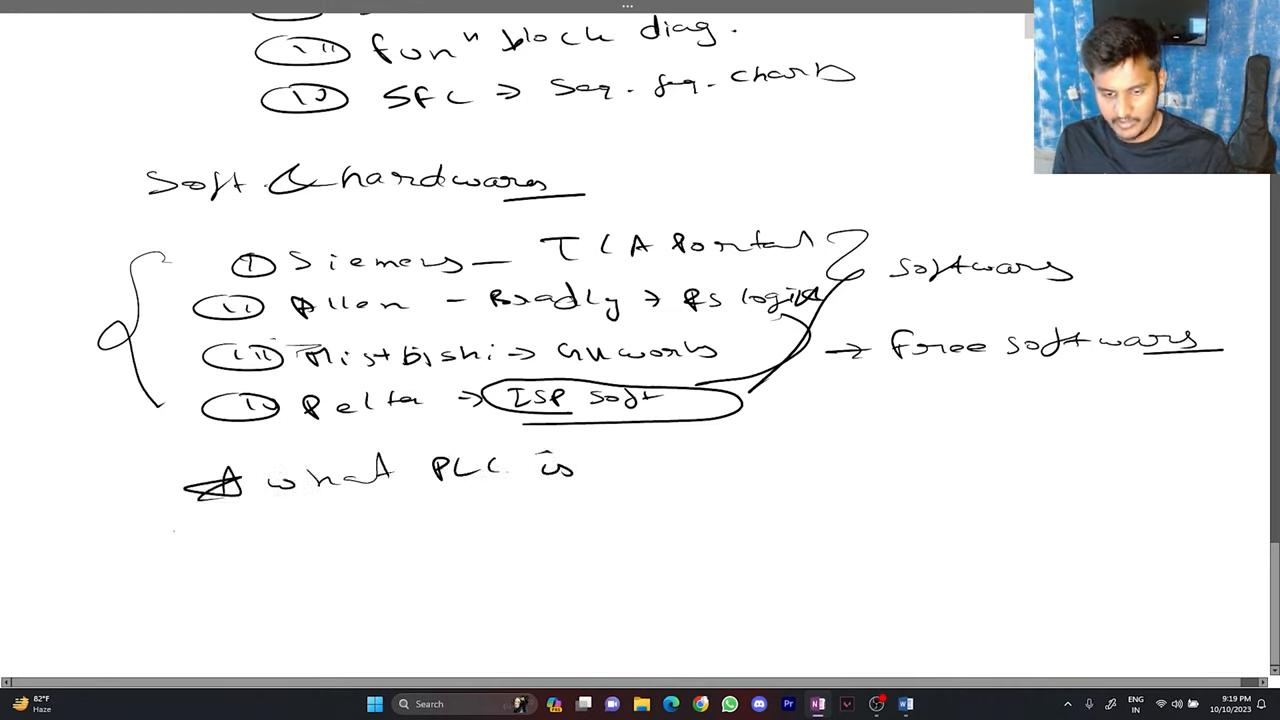
Handwrite starred recap: what PLC is, components, history, languages, software and hardware brands
{"action": "left_click_drag", "start_coordinate": [185, 535], "coordinate": [290, 535]}
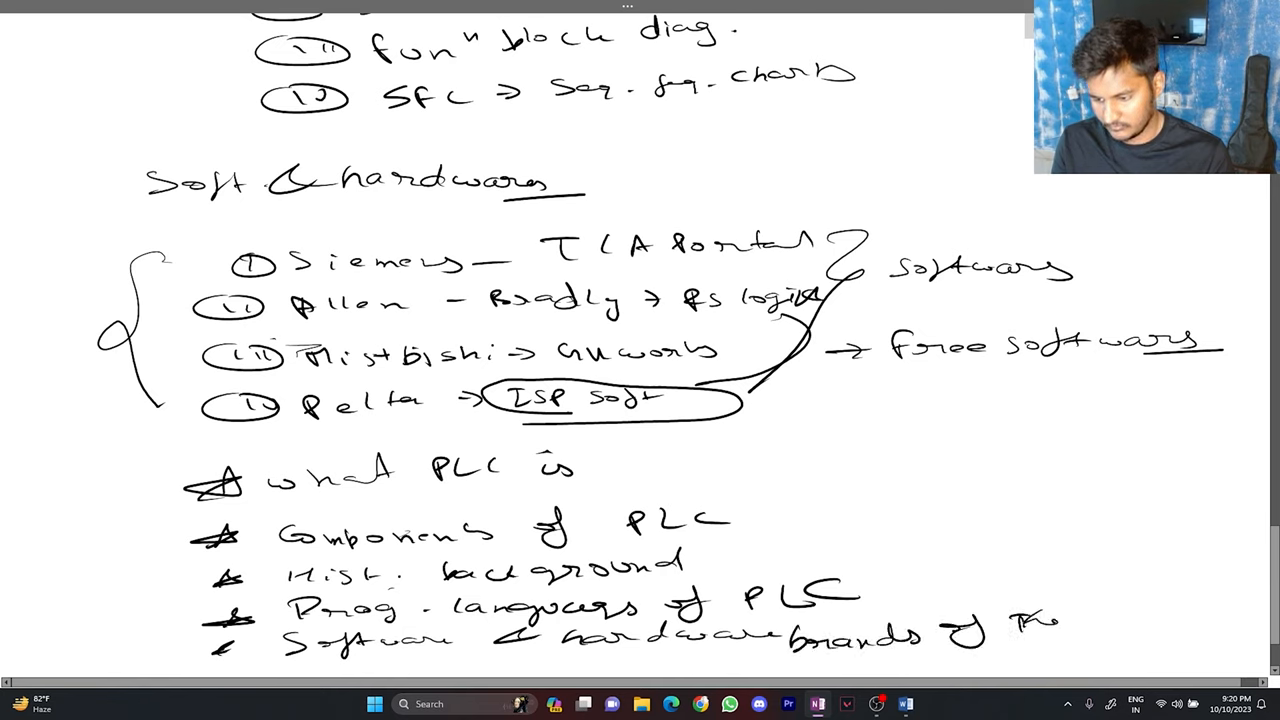
{"action": "scroll", "scroll_direction": "down", "scroll_amount": 3}
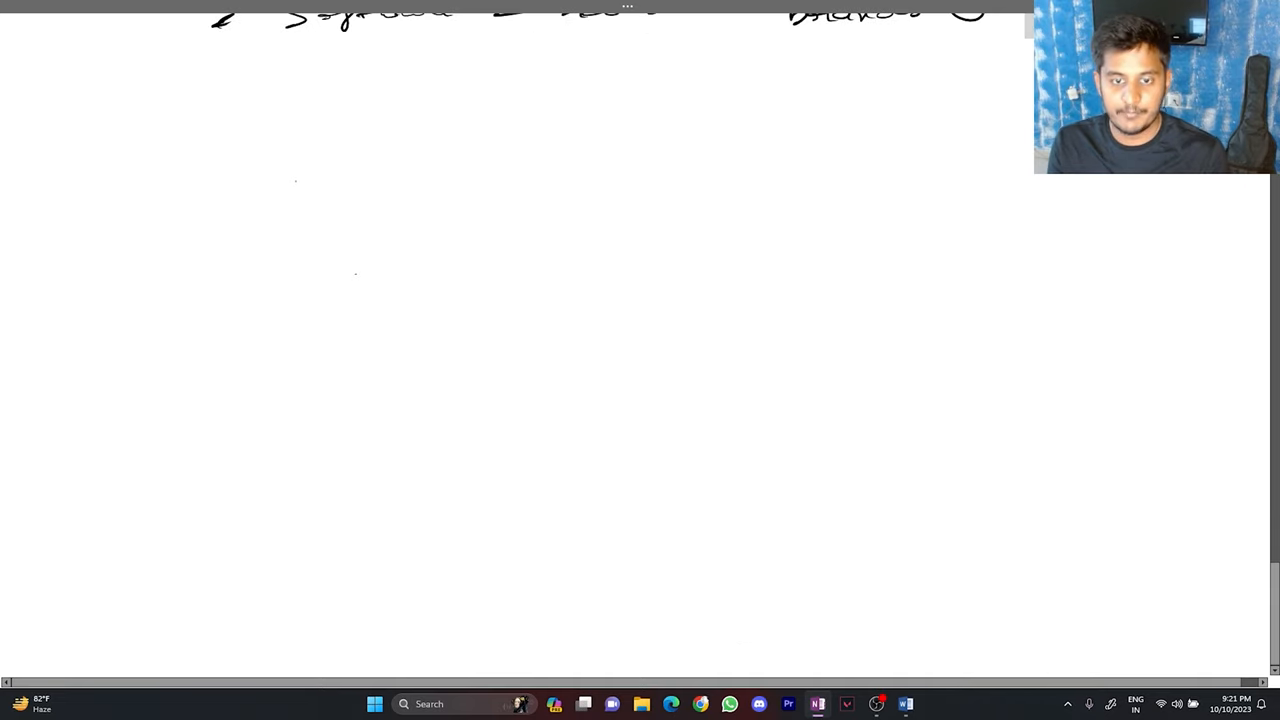
Handwrite 'wiring of the' as the next heading below the recap
{"action": "left_click_drag", "start_coordinate": [240, 160], "coordinate": [237, 172]}
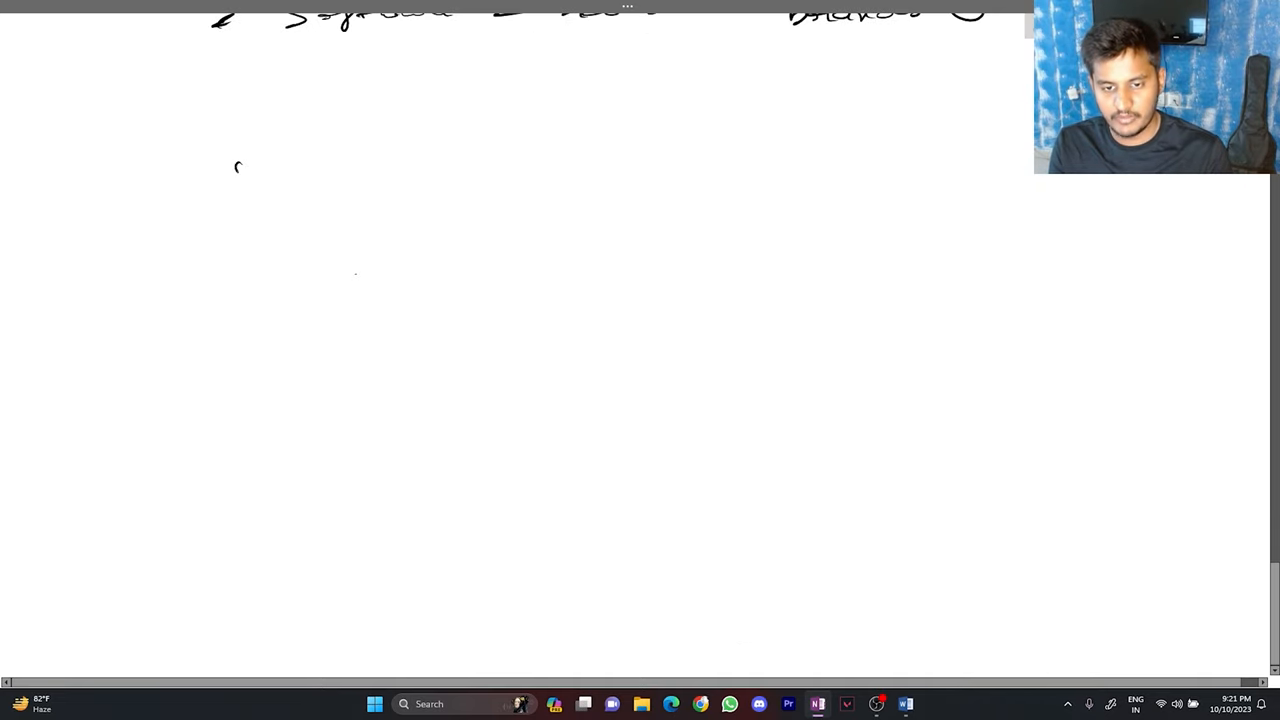
{"action": "left_click_drag", "start_coordinate": [235, 170], "coordinate": [395, 170]}
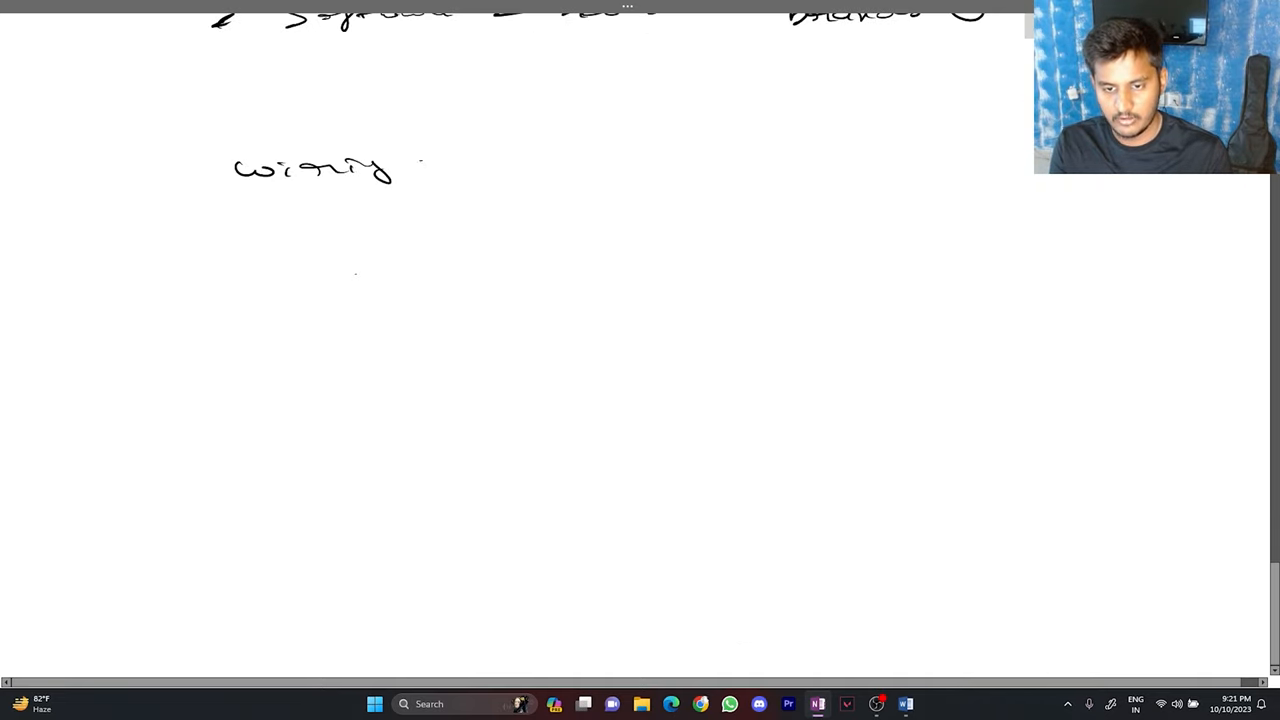
{"action": "left_click_drag", "start_coordinate": [400, 165], "coordinate": [560, 155]}
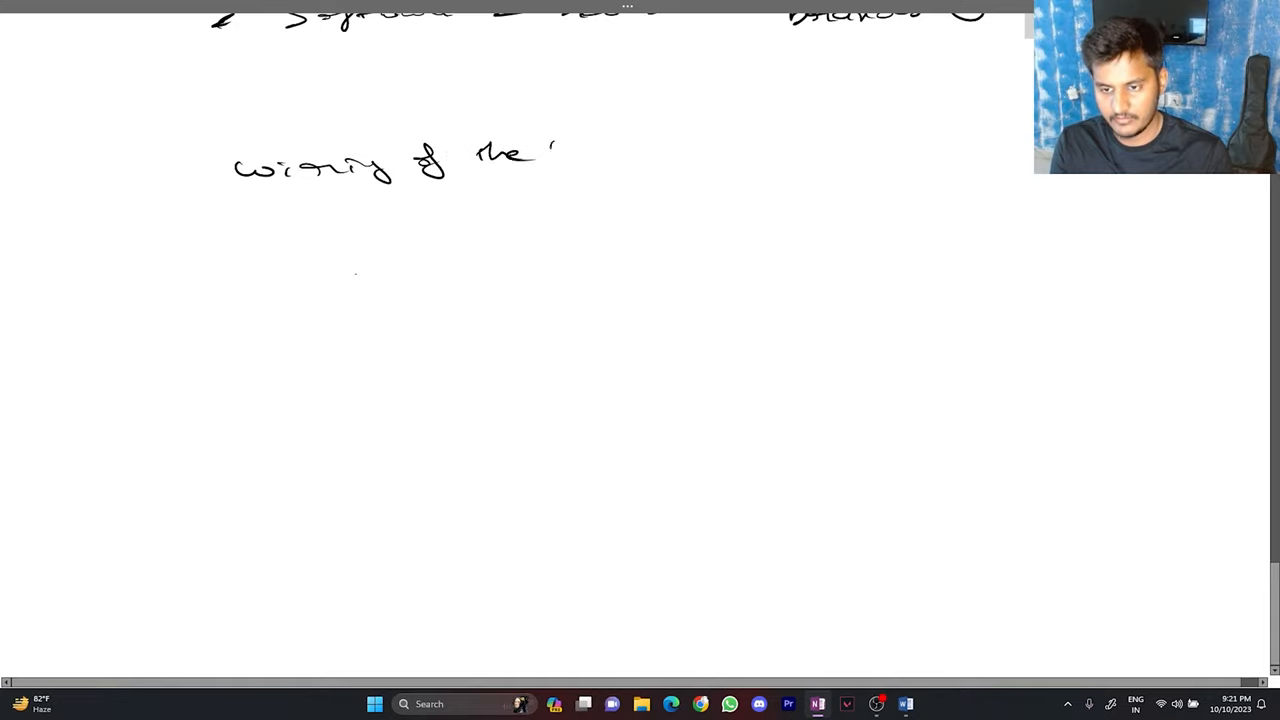